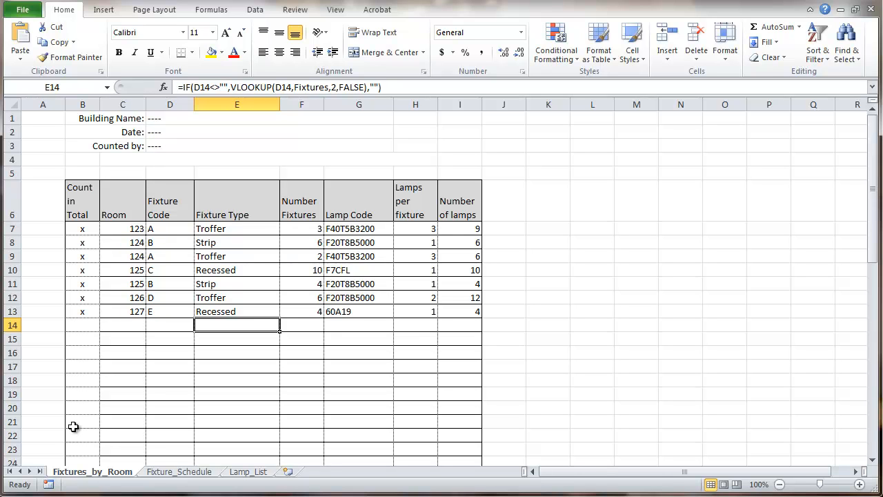
pyautogui.moveTo(77, 298)
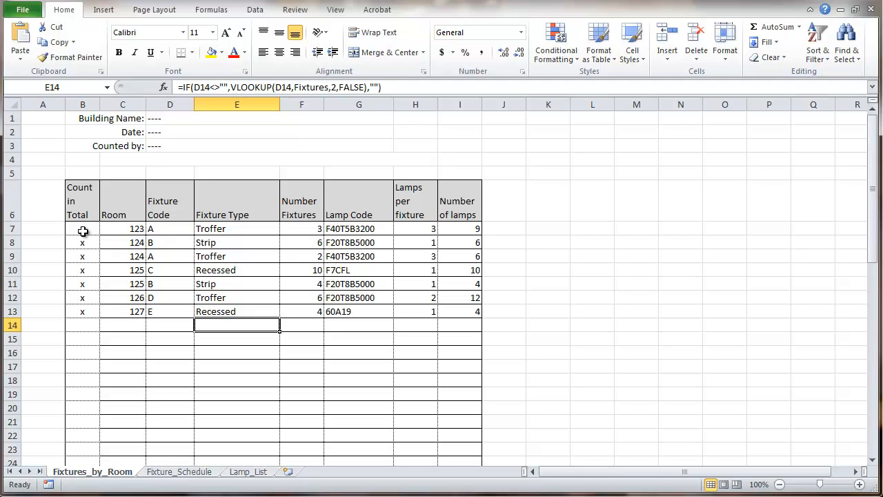
# Delete the sample counts, rooms and fixture codes from Fixtures_by_Room, keeping its lookup formulas
pyautogui.moveTo(82, 228); pyautogui.dragTo(83, 311)
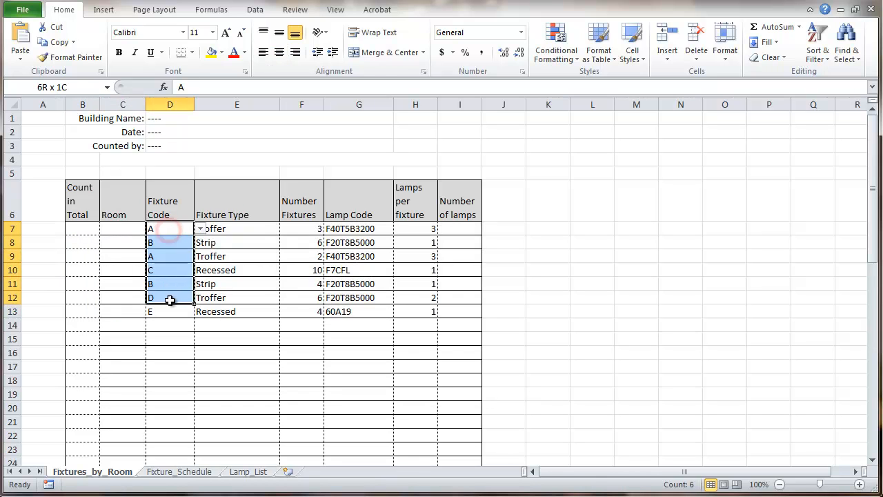
pyautogui.press('Delete')
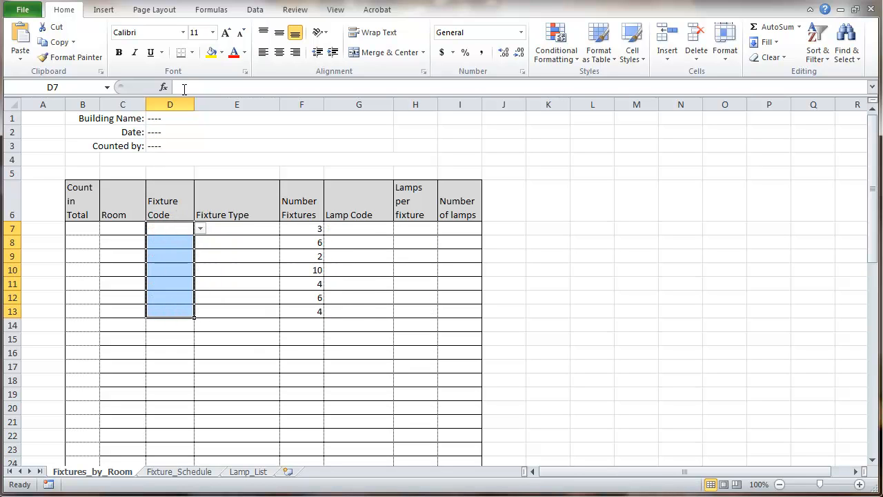
pyautogui.moveTo(234, 231)
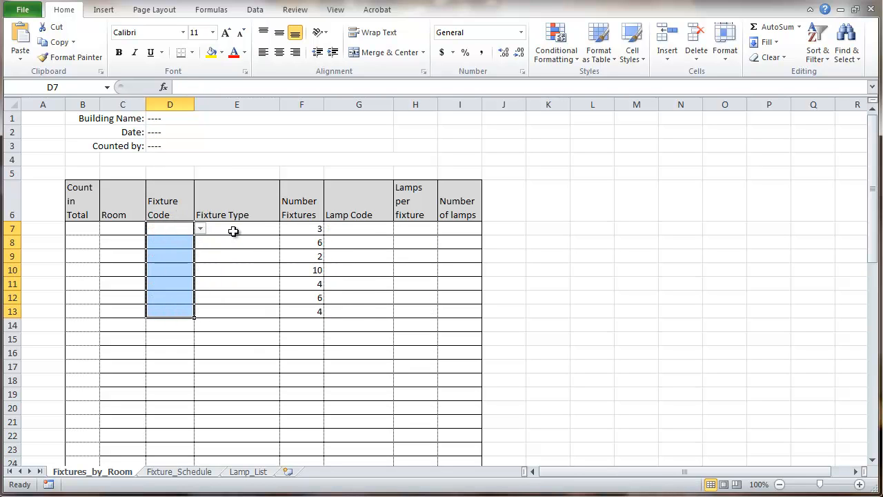
pyautogui.click(237, 229)
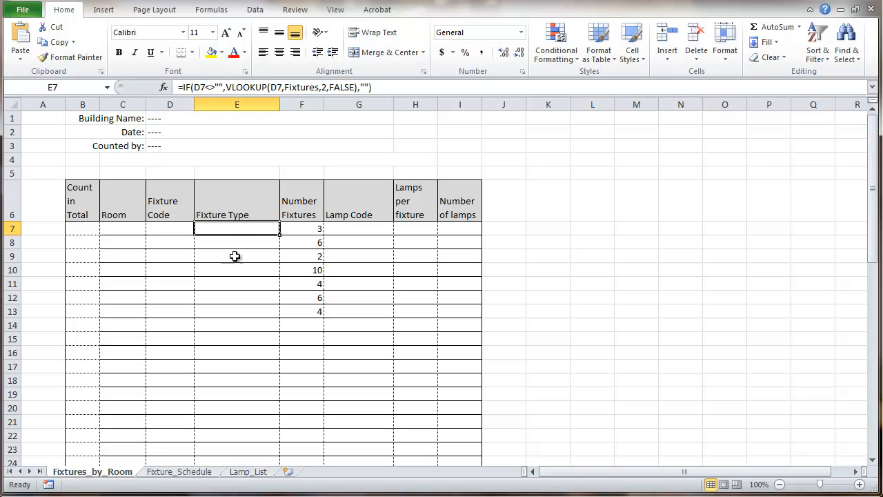
pyautogui.moveTo(247, 239)
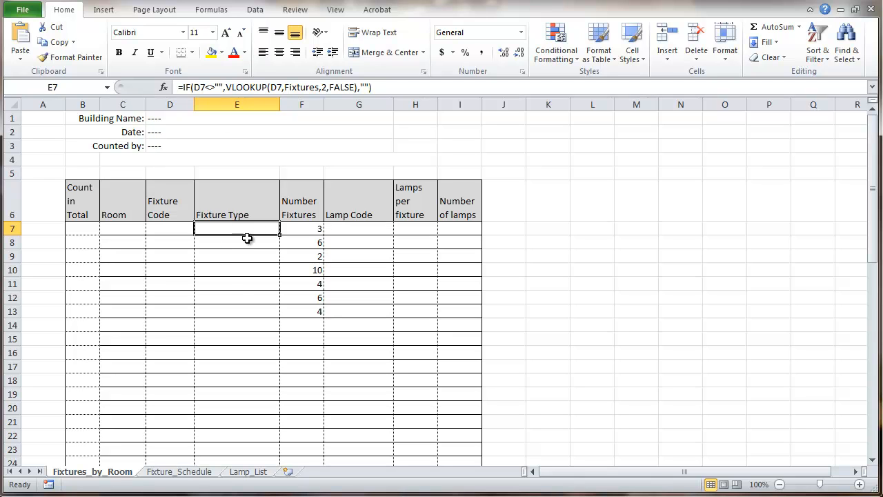
pyautogui.moveTo(302, 228); pyautogui.dragTo(302, 297)
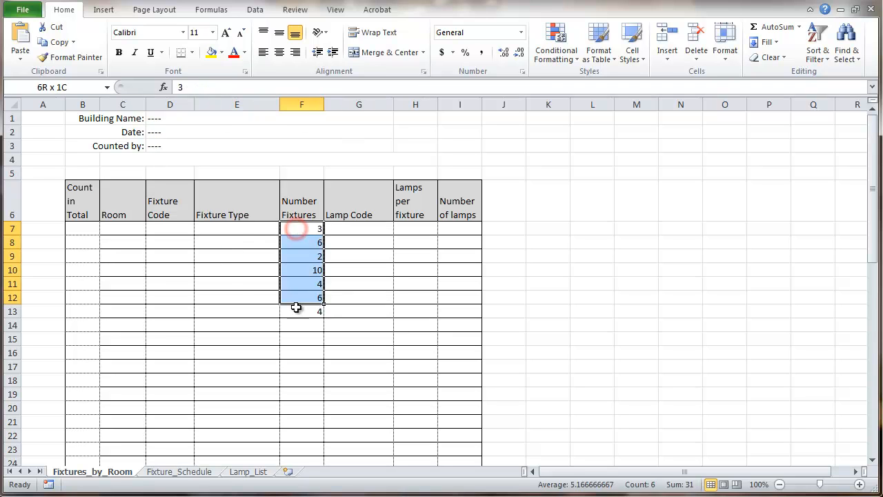
pyautogui.click(302, 310)
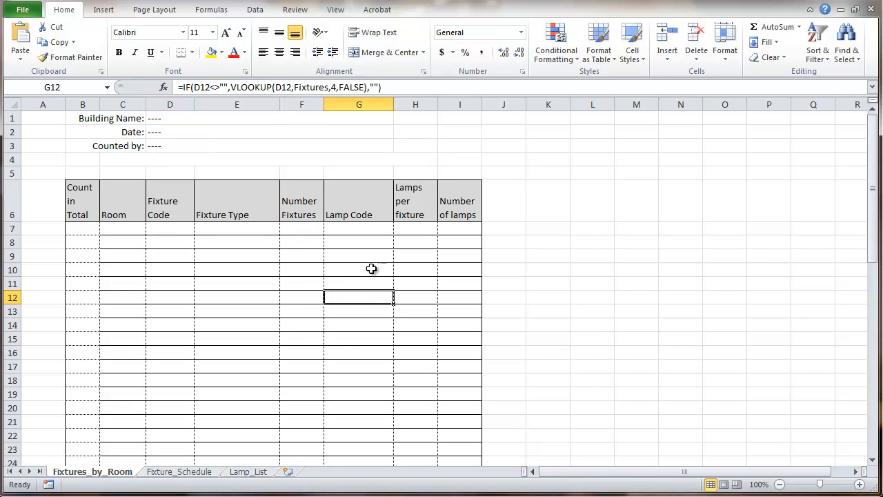
pyautogui.moveTo(111, 276)
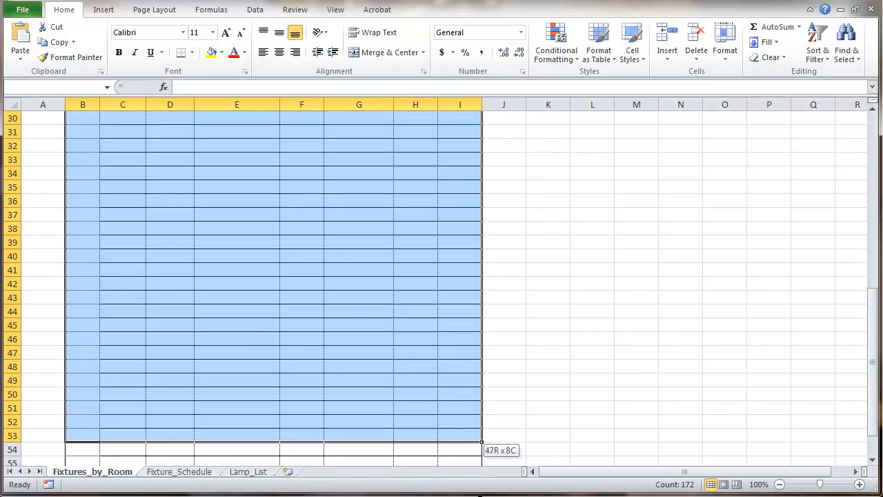
# Apply dotted inside borders across the Fixtures_by_Room table body
pyautogui.moveTo(459, 449); pyautogui.dragTo(465, 421)
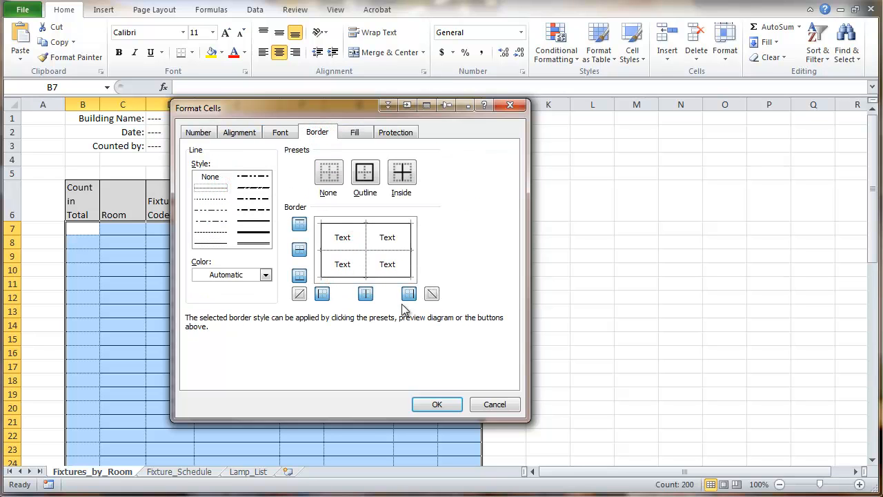
pyautogui.click(437, 404)
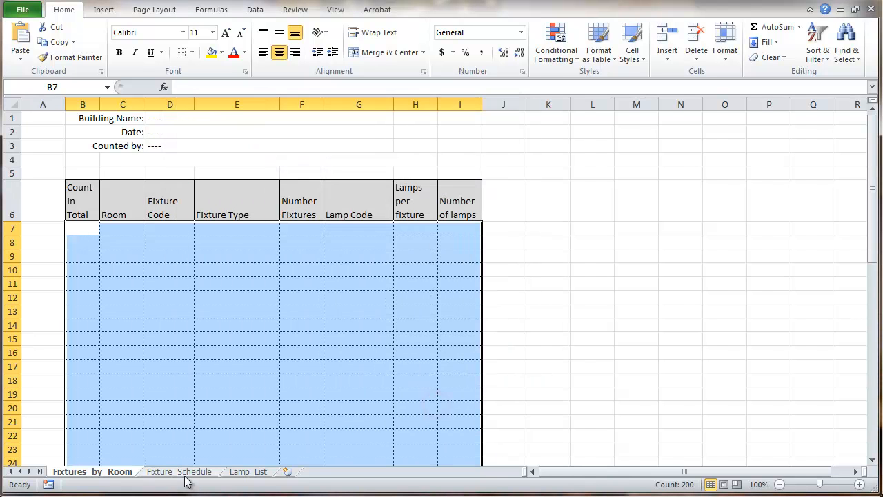
# On Fixture_Schedule, delete sample fixture codes, descriptions and lamps-per-fixture values, keeping description formulas
pyautogui.click(179, 471)
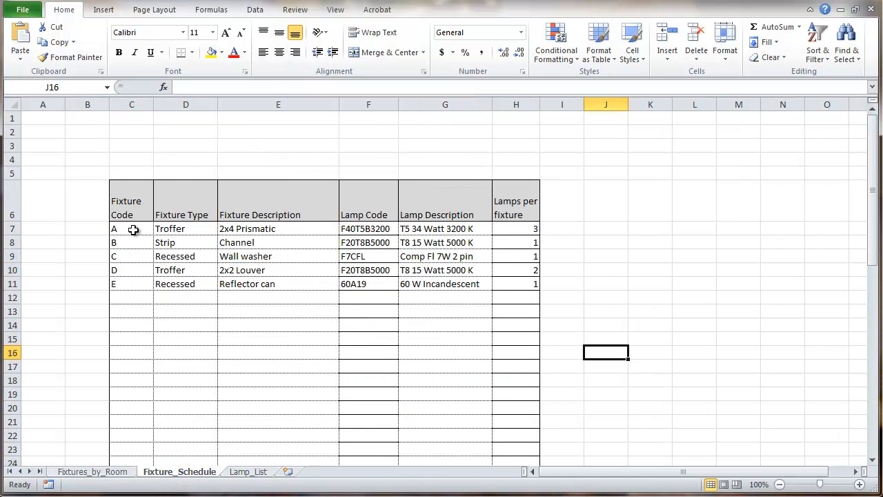
pyautogui.moveTo(131, 228); pyautogui.dragTo(131, 283)
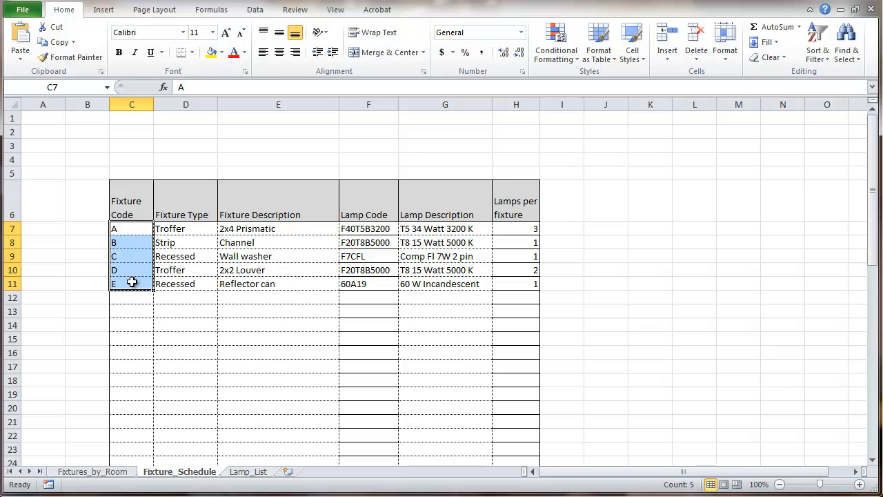
pyautogui.press('Delete')
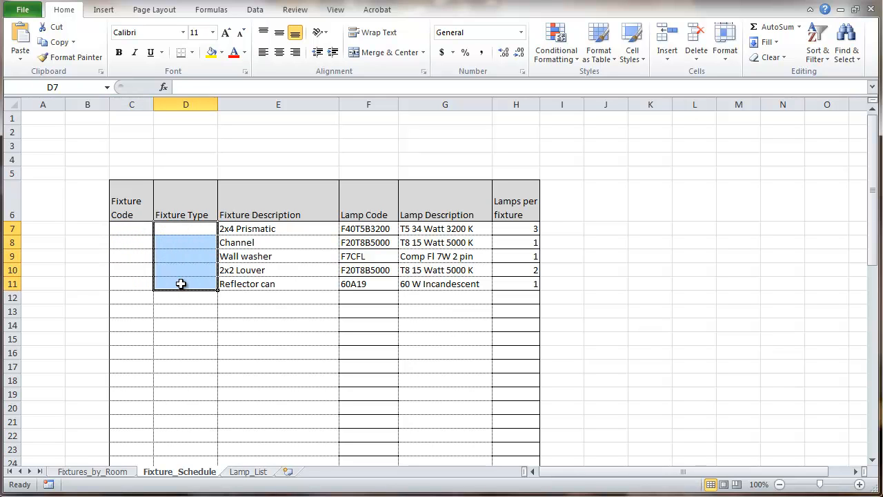
pyautogui.moveTo(185, 228); pyautogui.dragTo(278, 284)
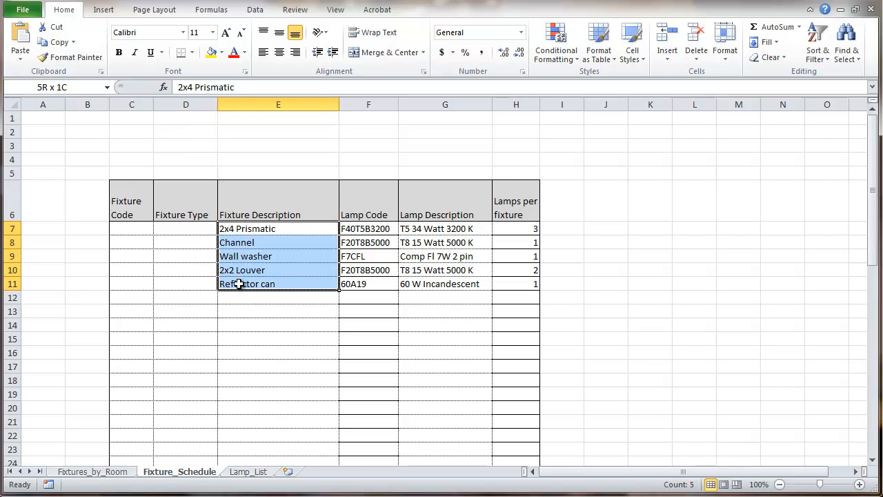
pyautogui.click(368, 228)
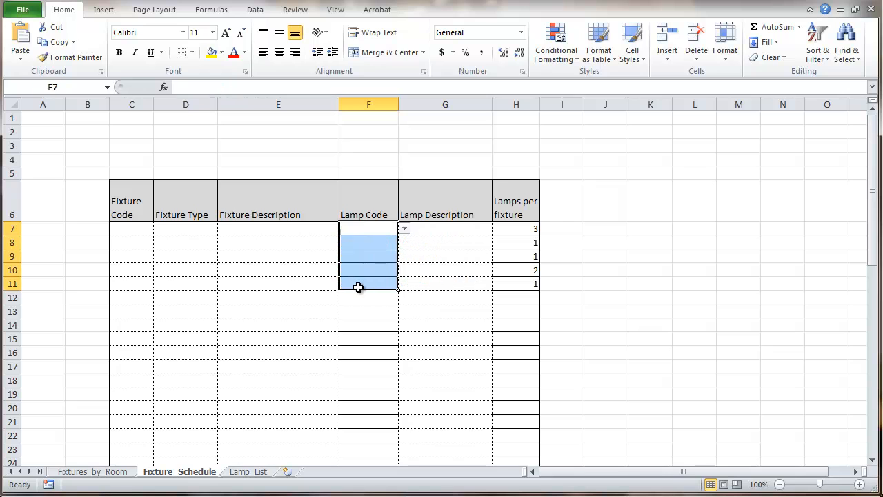
pyautogui.moveTo(445, 257)
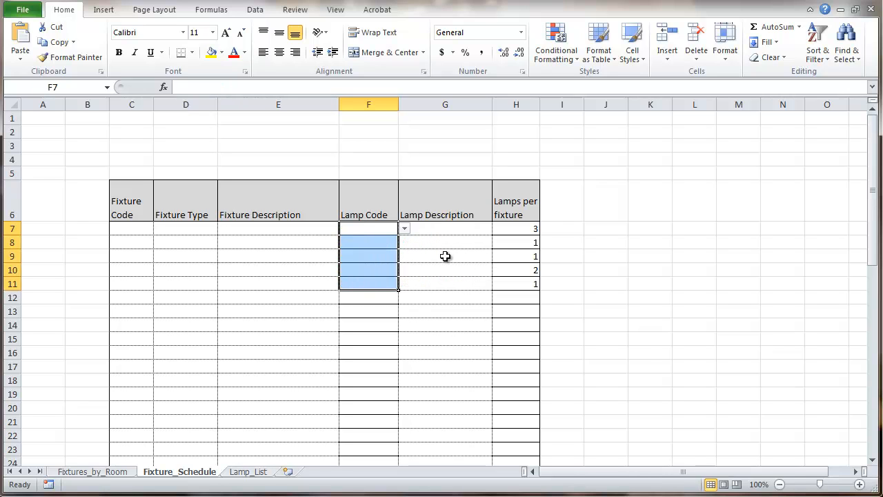
pyautogui.moveTo(441, 236)
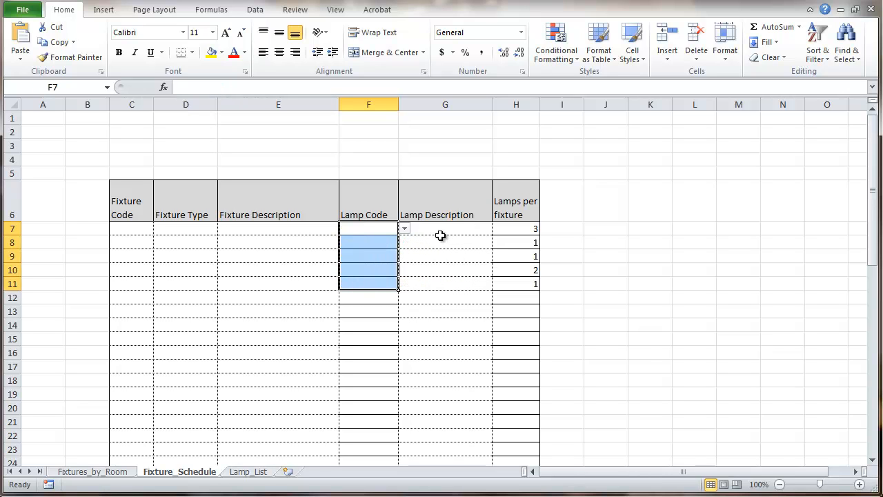
pyautogui.click(445, 229)
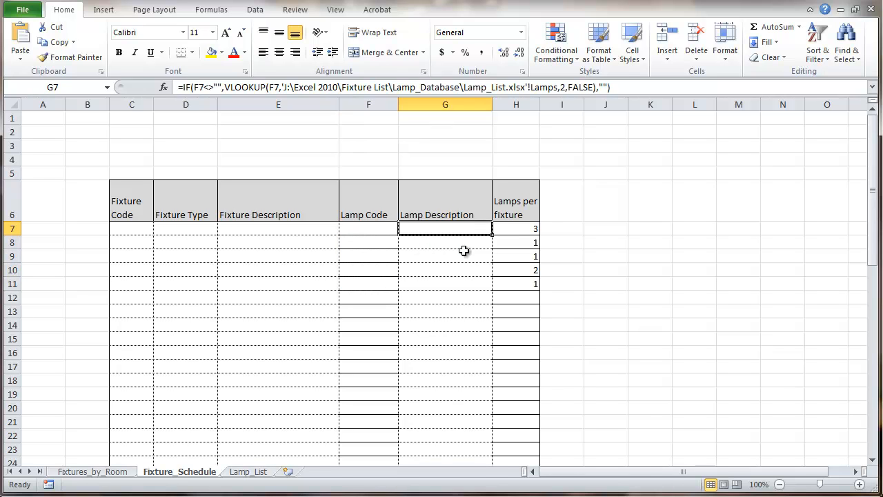
pyautogui.moveTo(515, 228); pyautogui.dragTo(515, 283)
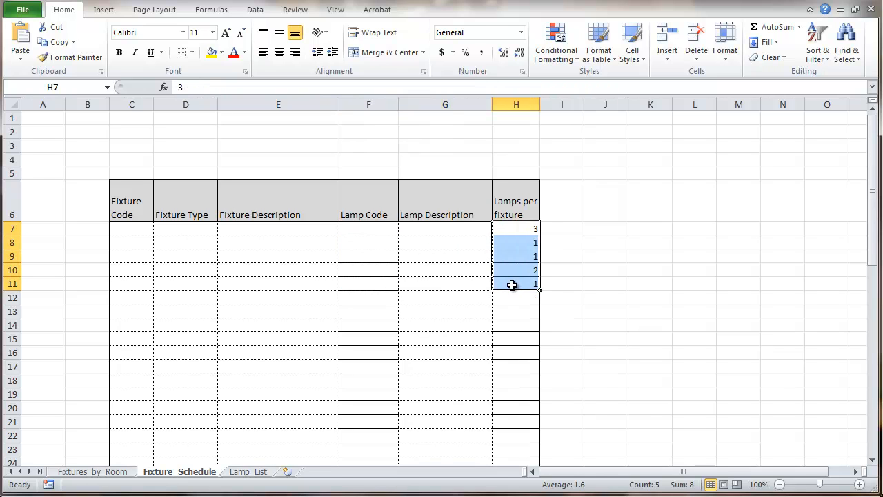
pyautogui.moveTo(458, 366)
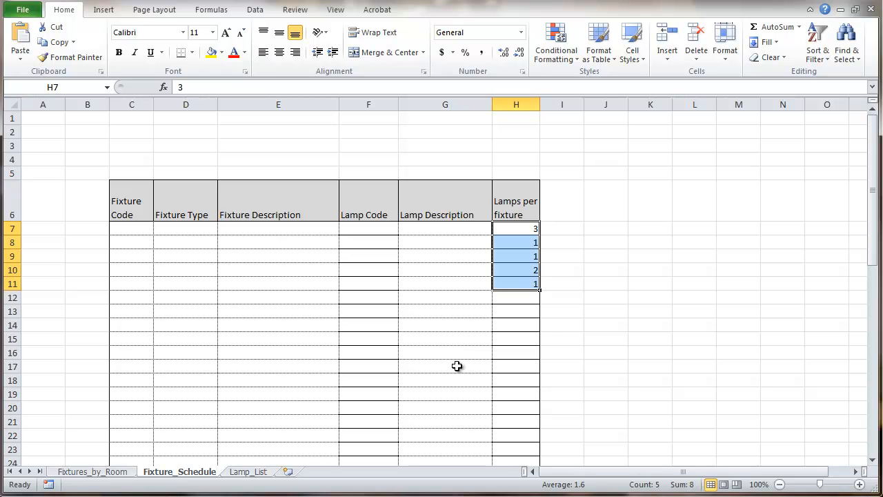
pyautogui.press('Delete')
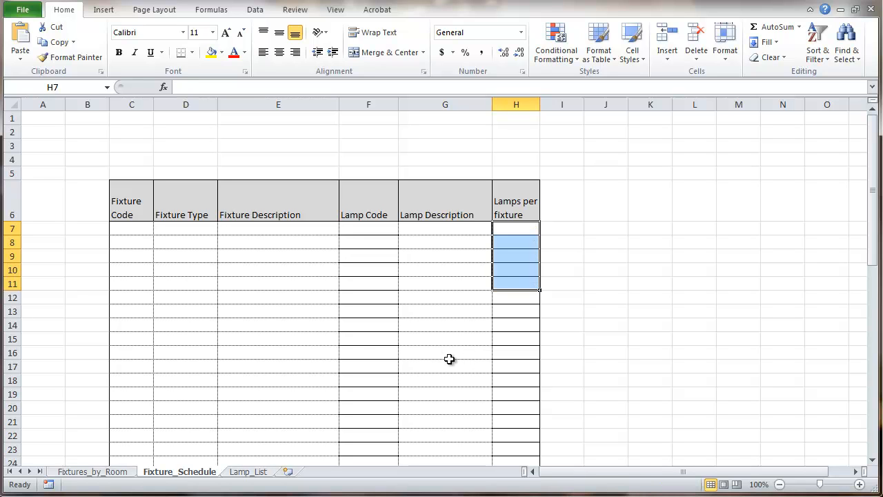
pyautogui.moveTo(137, 234)
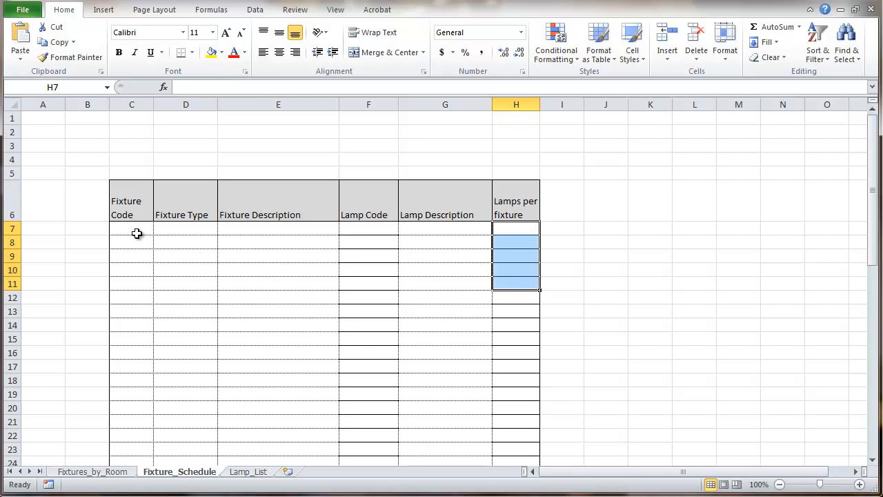
pyautogui.moveTo(131, 233); pyautogui.dragTo(535, 380)
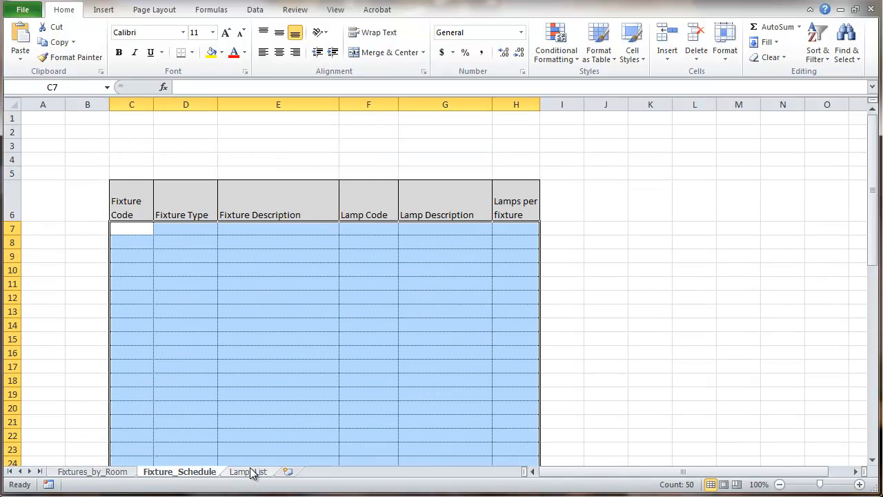
# On the Lamp_List sheet, shade the Total-through-Extended header row gray and add all borders
pyautogui.click(247, 471)
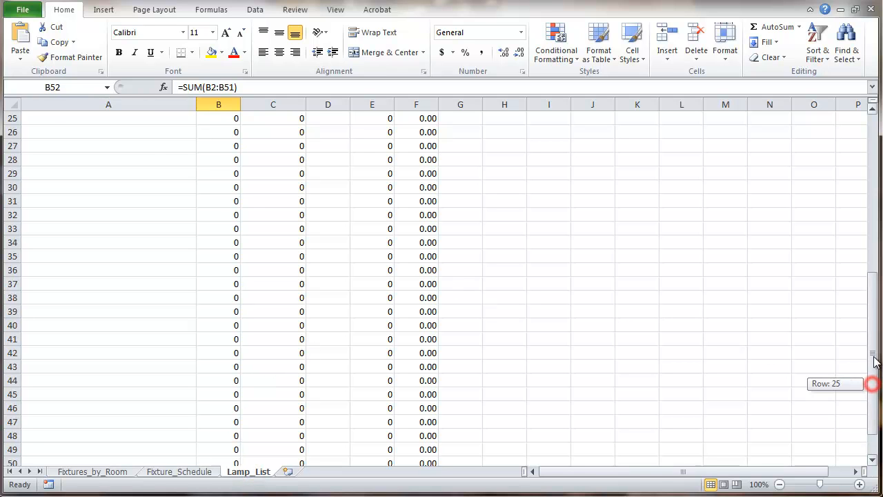
pyautogui.scroll(3)
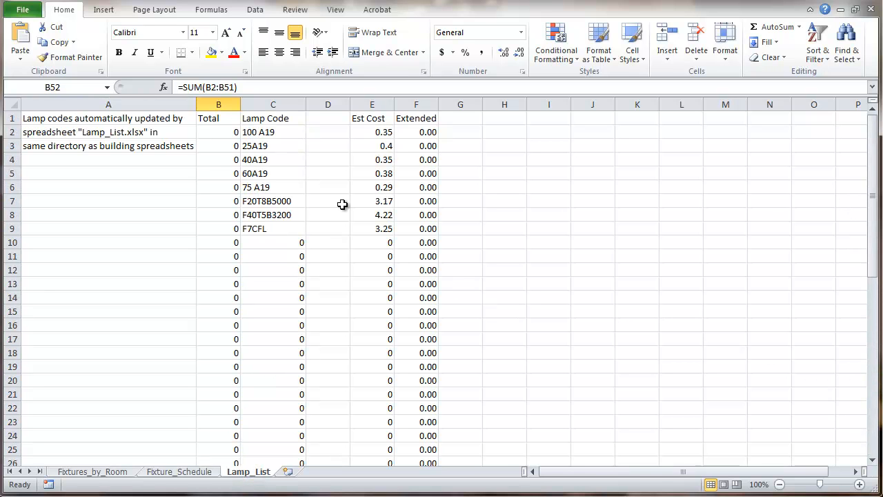
pyautogui.click(218, 118)
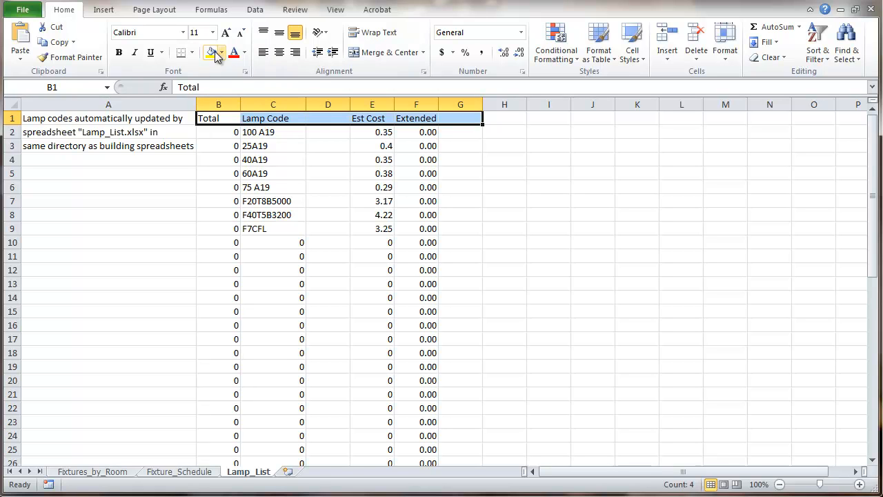
pyautogui.click(223, 52)
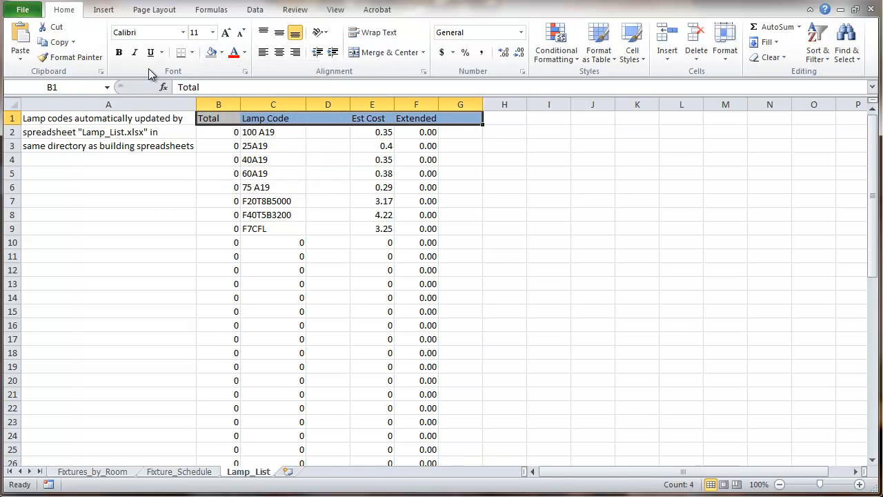
pyautogui.click(178, 52)
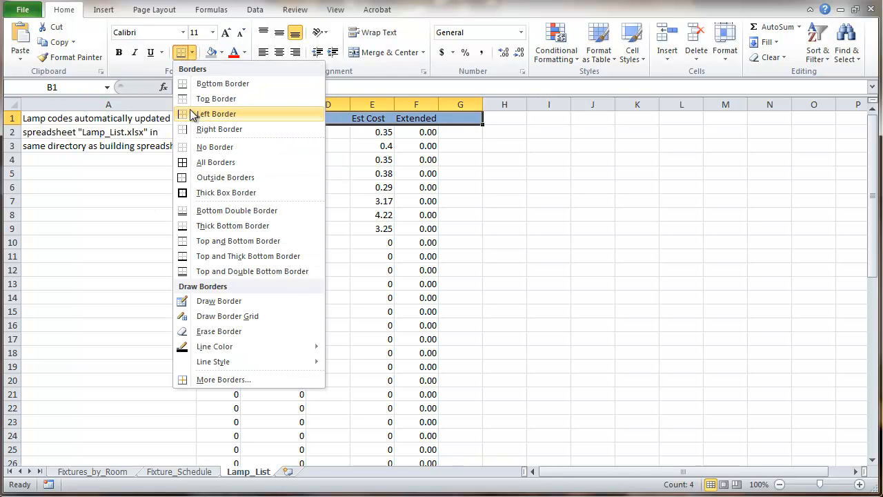
pyautogui.click(517, 208)
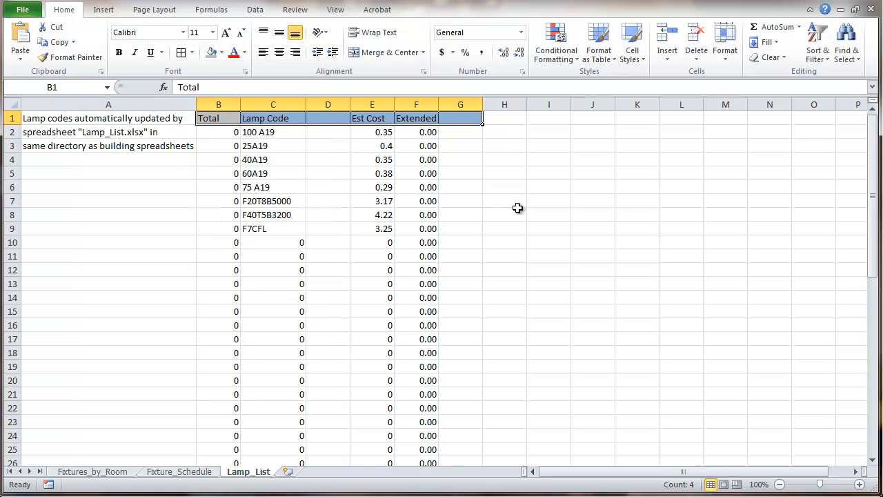
pyautogui.click(504, 215)
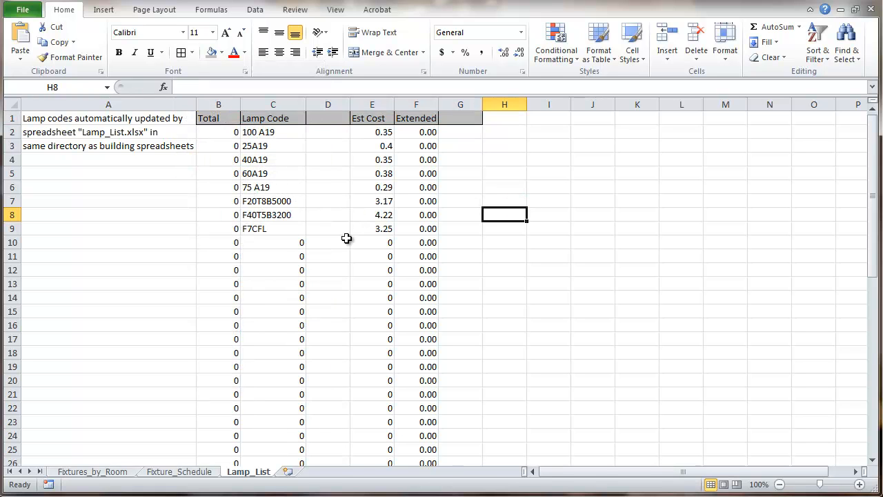
pyautogui.moveTo(298, 228)
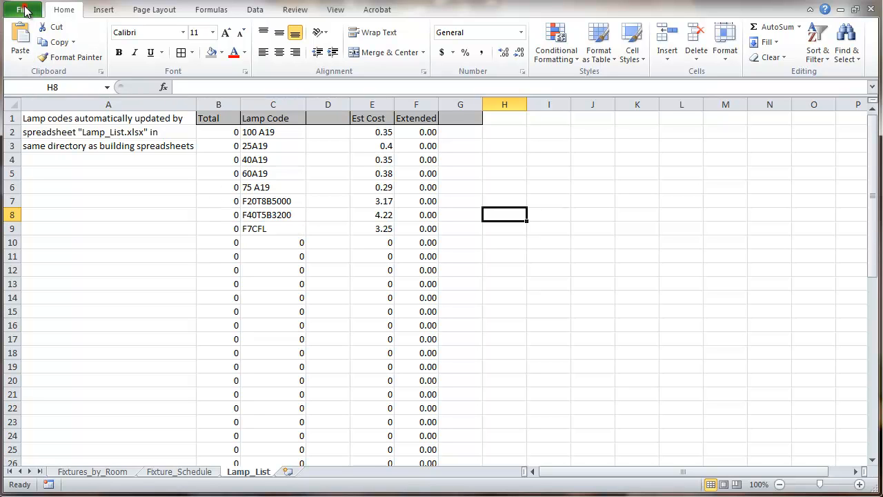
# Open Lamp_List.xlsx and delete its sample lamp codes, descriptions and estimated costs
pyautogui.click(23, 9)
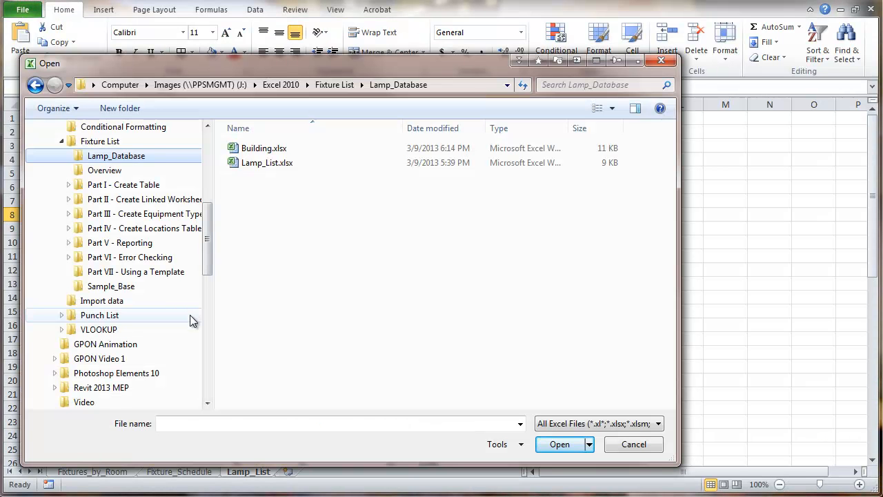
pyautogui.click(268, 163)
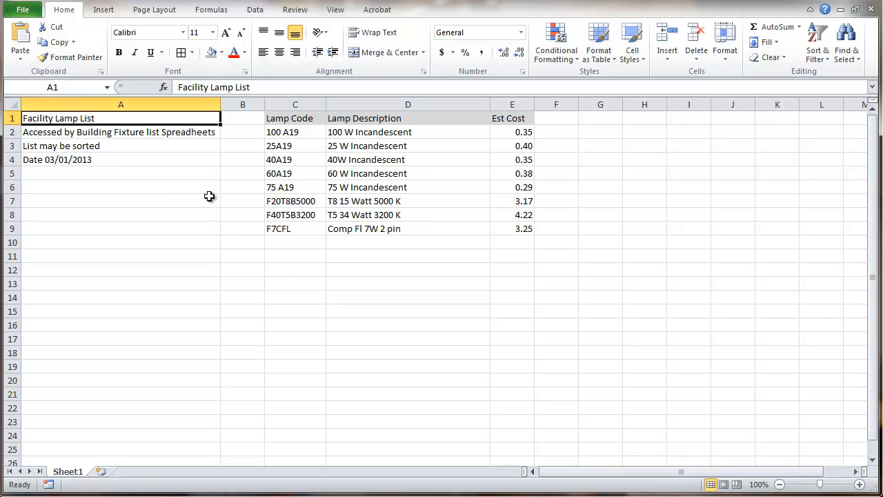
pyautogui.moveTo(286, 132)
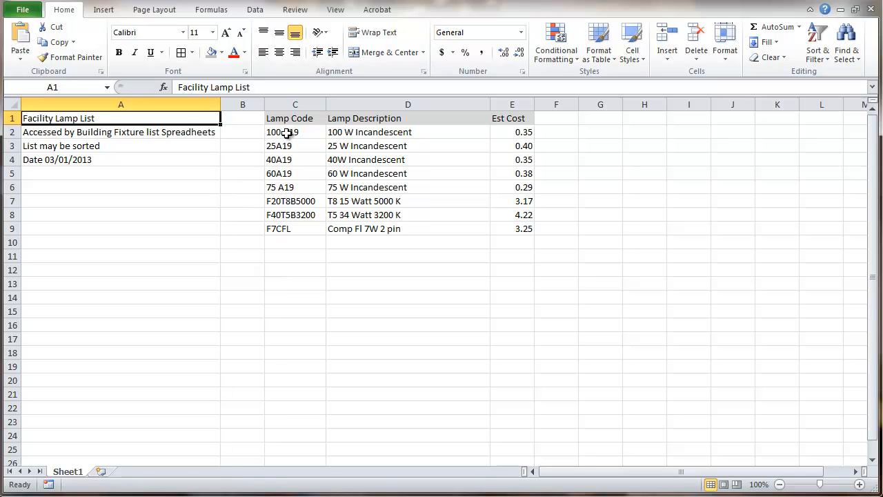
pyautogui.moveTo(283, 132); pyautogui.dragTo(290, 215)
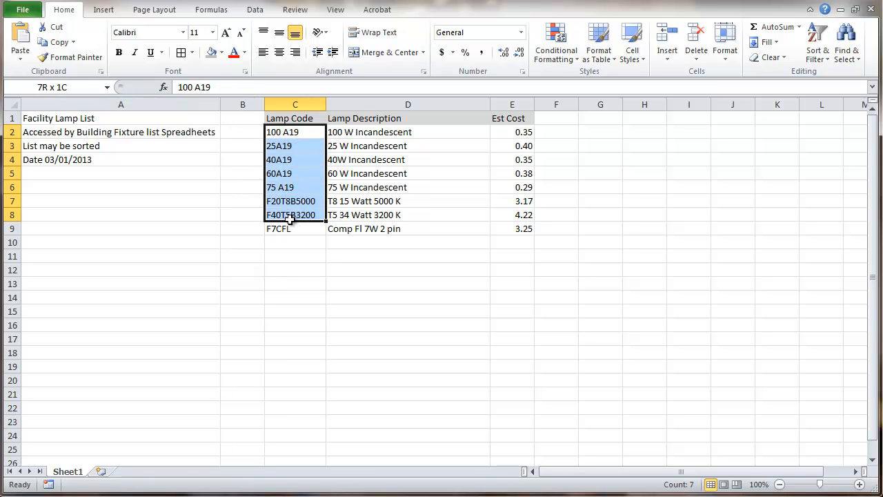
pyautogui.press('Delete')
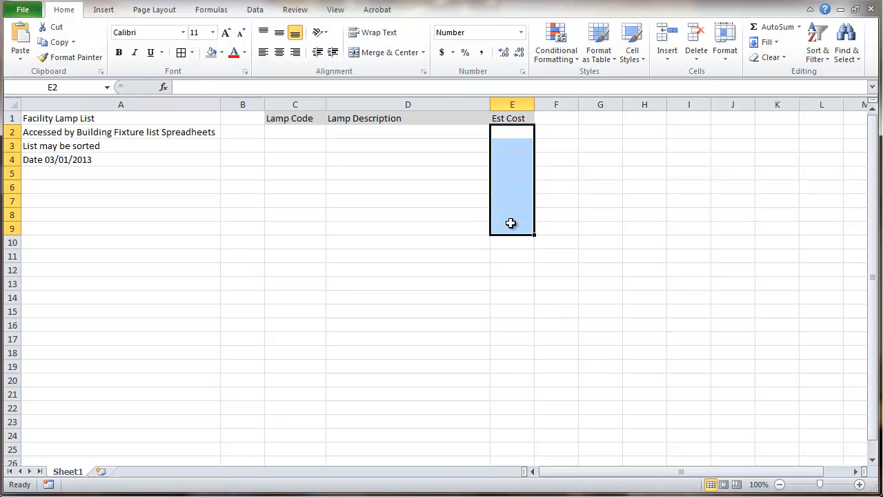
# Switch back to the building workbook and show the empty Fixtures_by_Room sheet at A1
pyautogui.click(336, 9)
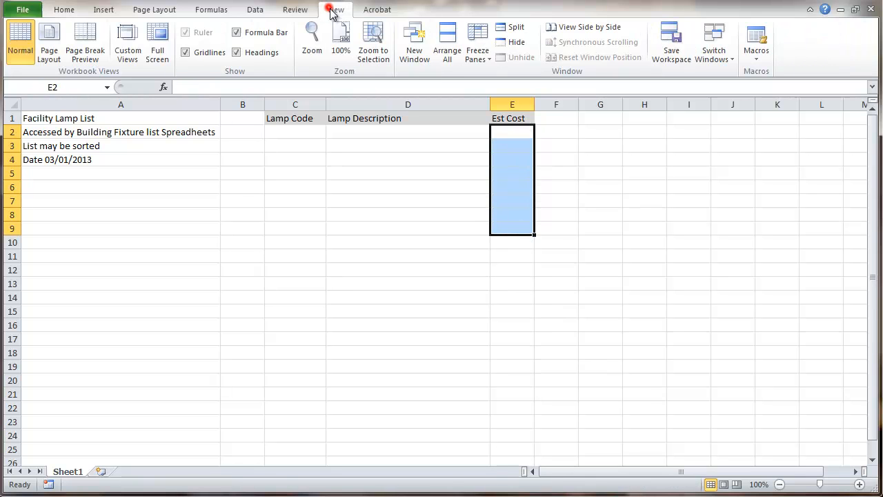
pyautogui.moveTo(713, 41)
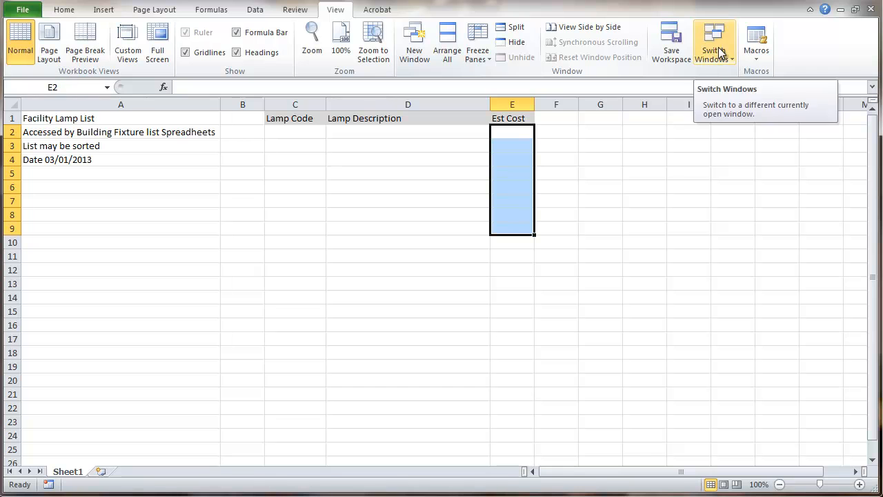
pyautogui.click(714, 41)
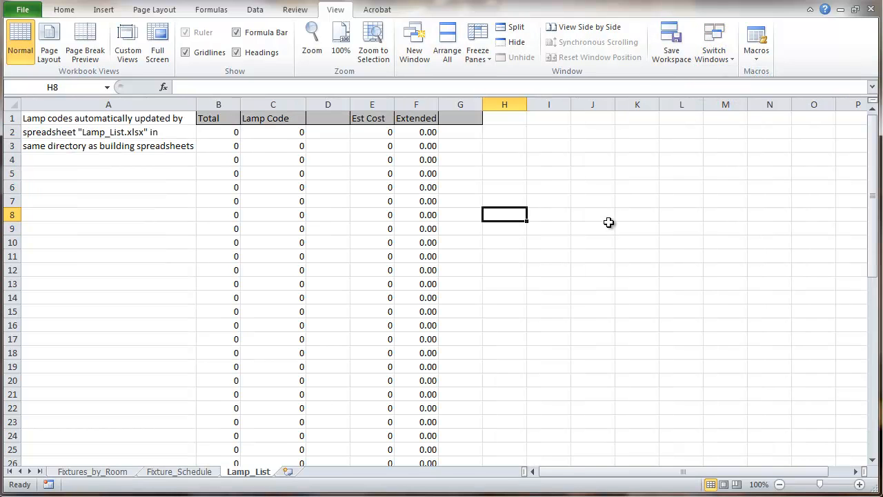
pyautogui.moveTo(298, 232)
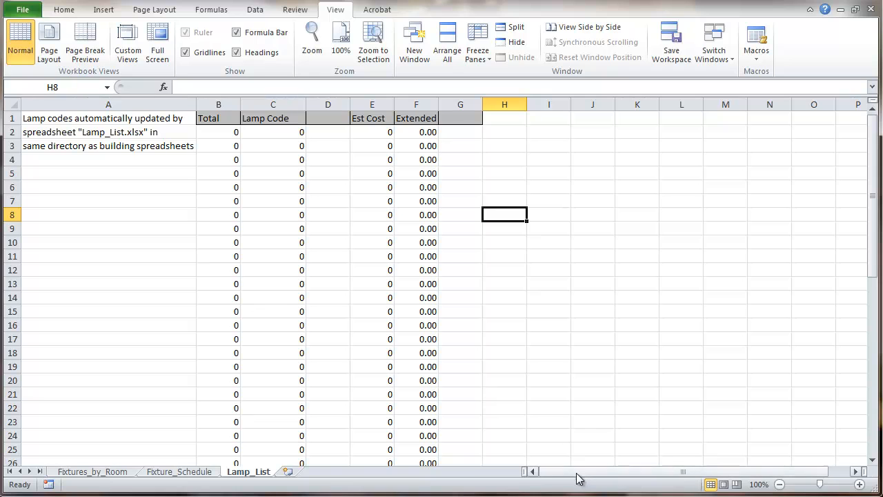
pyautogui.moveTo(252, 287)
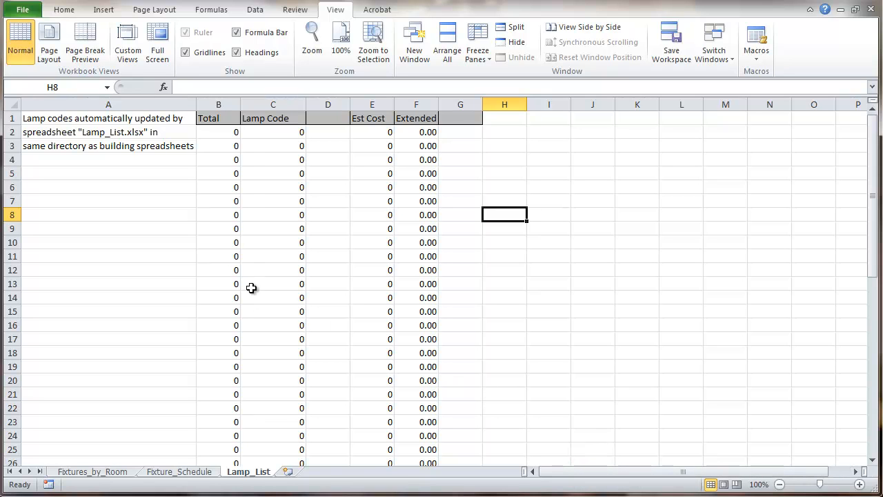
pyautogui.moveTo(235, 285)
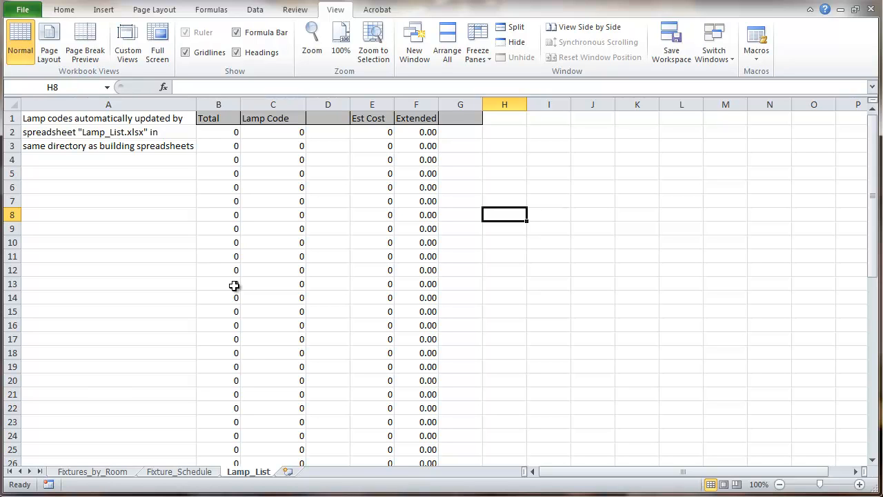
pyautogui.moveTo(136, 336)
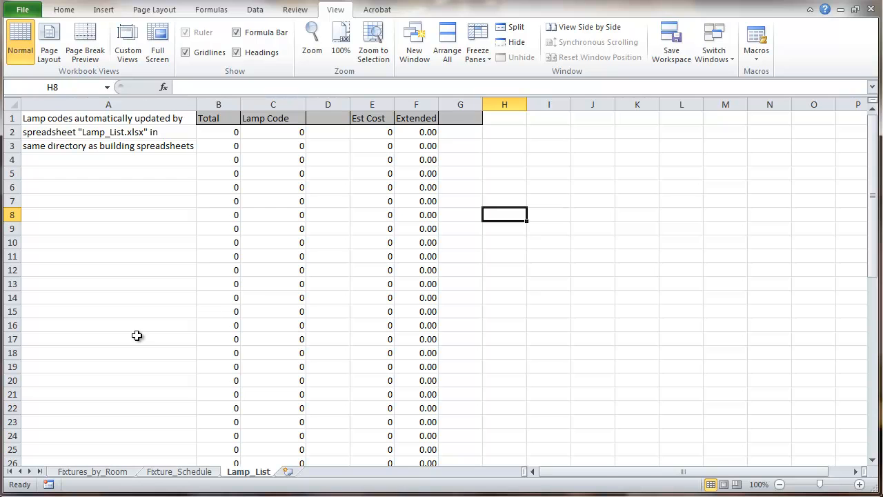
pyautogui.click(92, 471)
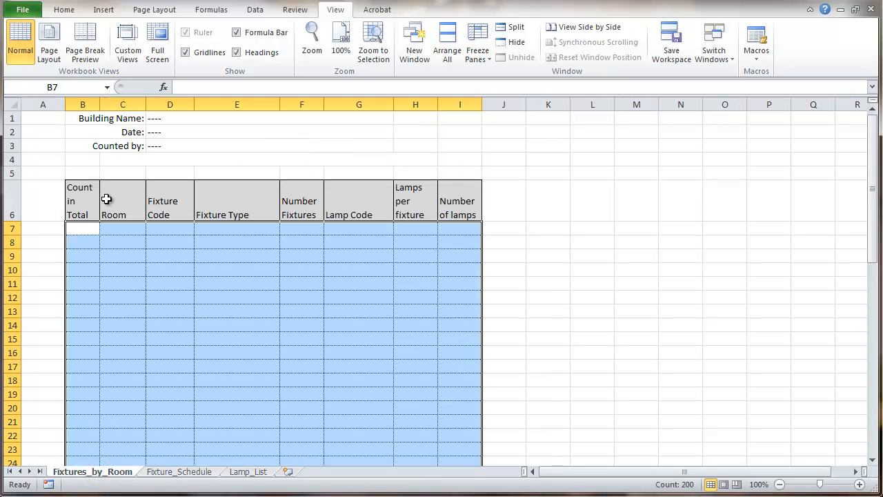
pyautogui.click(43, 118)
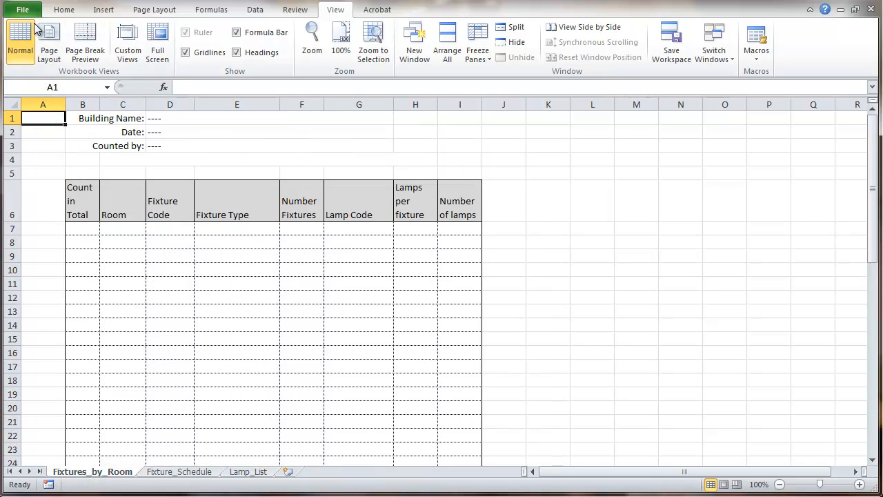
# Start Save As with the file name Generic_Building and list the available file types
pyautogui.click(22, 9)
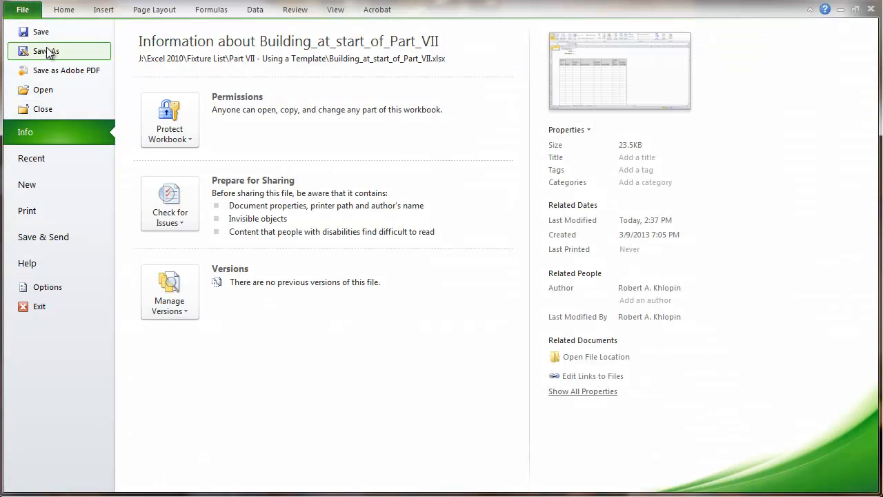
pyautogui.click(47, 51)
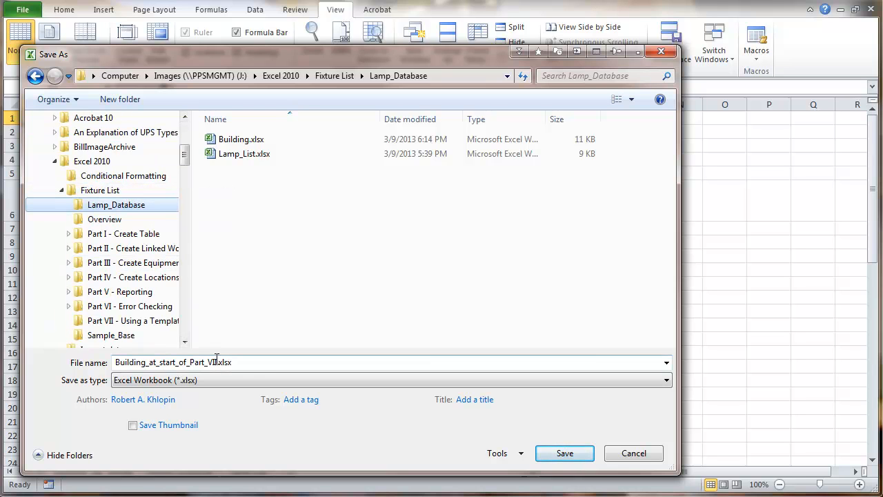
pyautogui.tripleClick(216, 361)
pyautogui.write('Generic_Building')
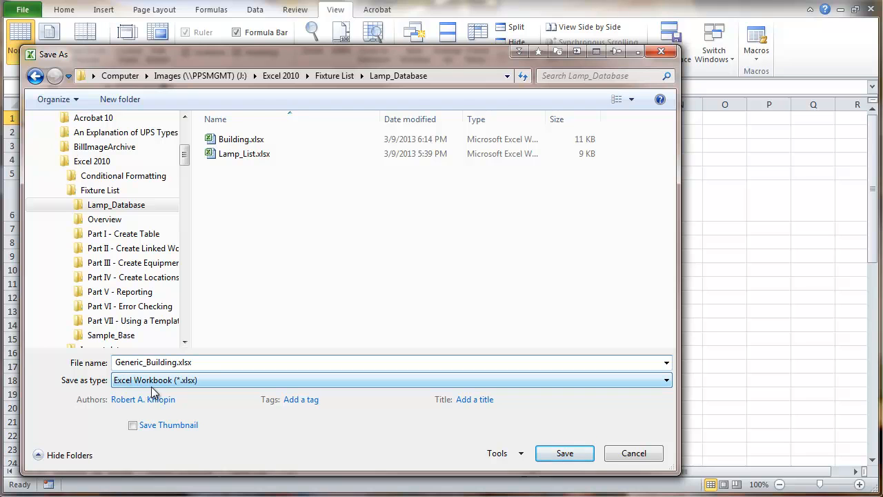
pyautogui.moveTo(216, 382)
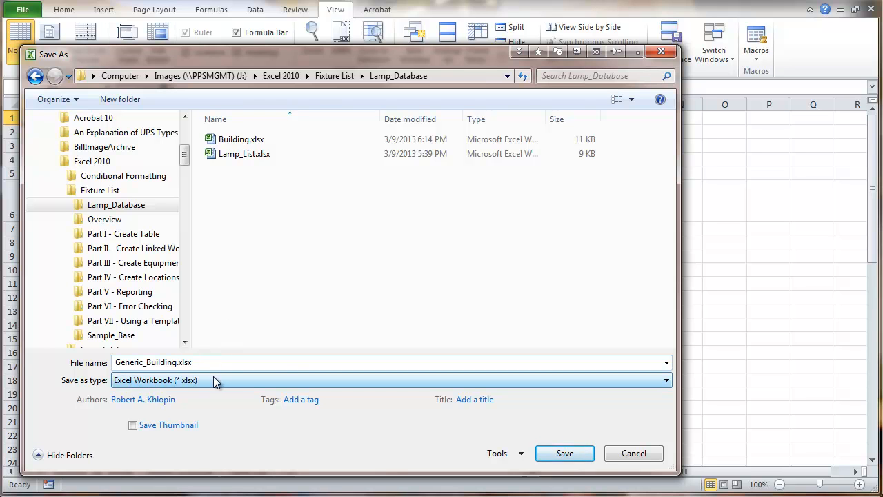
pyautogui.click(664, 380)
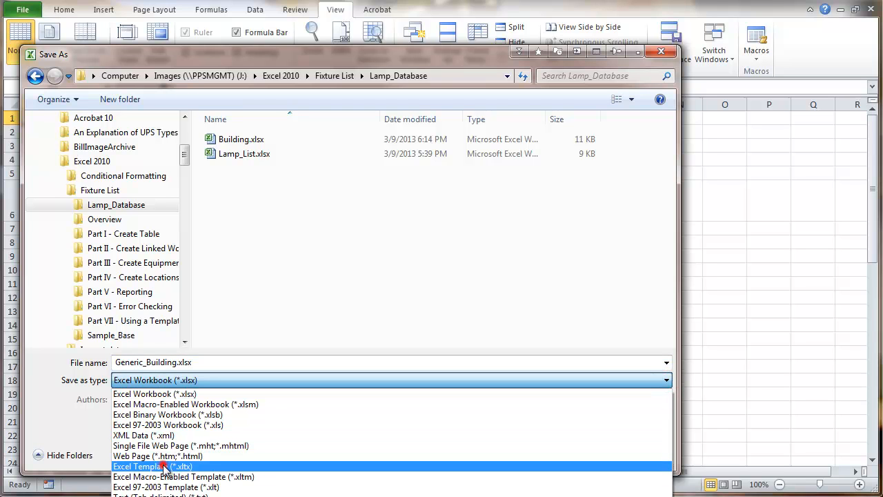
# Choose Excel Template (*.xltx) as the save type
pyautogui.click(152, 466)
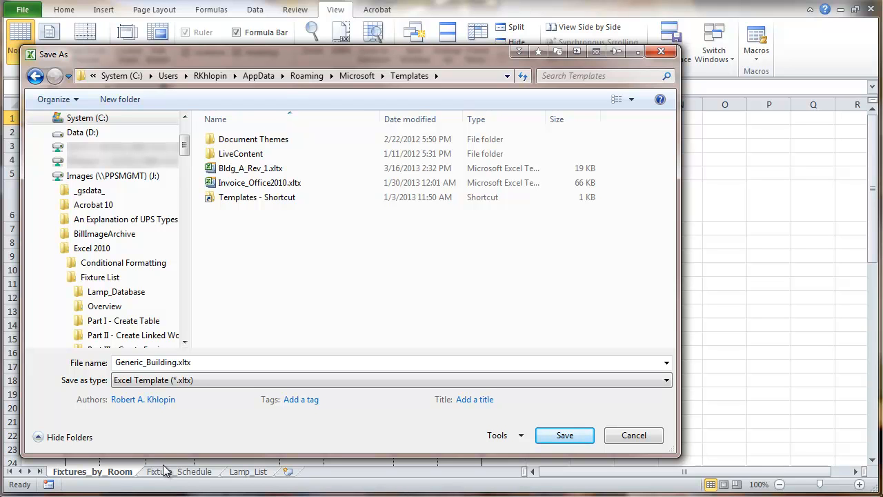
pyautogui.moveTo(194, 378)
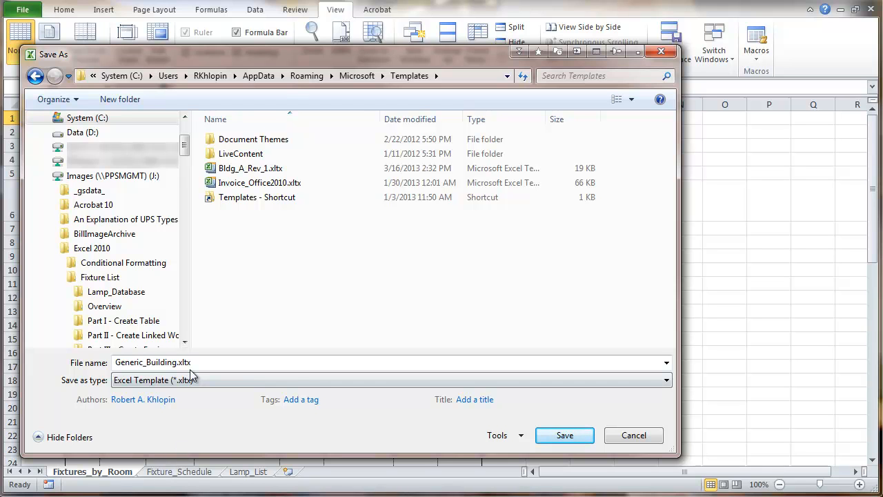
pyautogui.moveTo(214, 272)
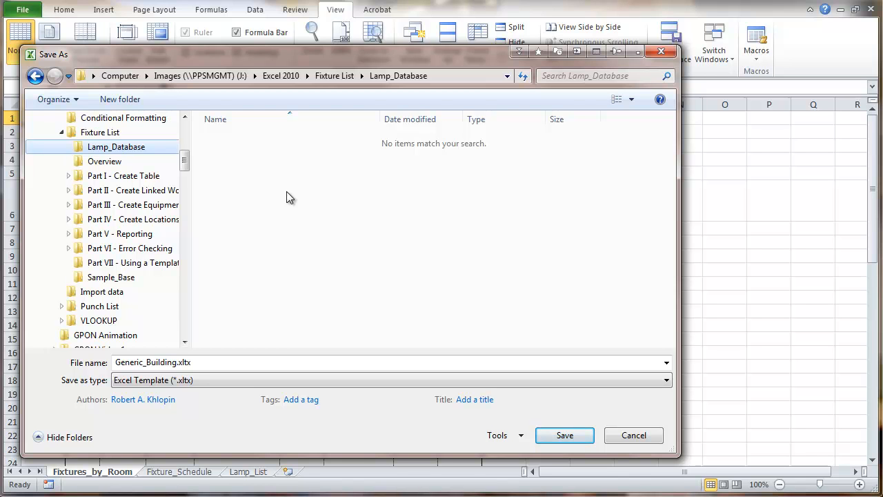
pyautogui.moveTo(256, 212)
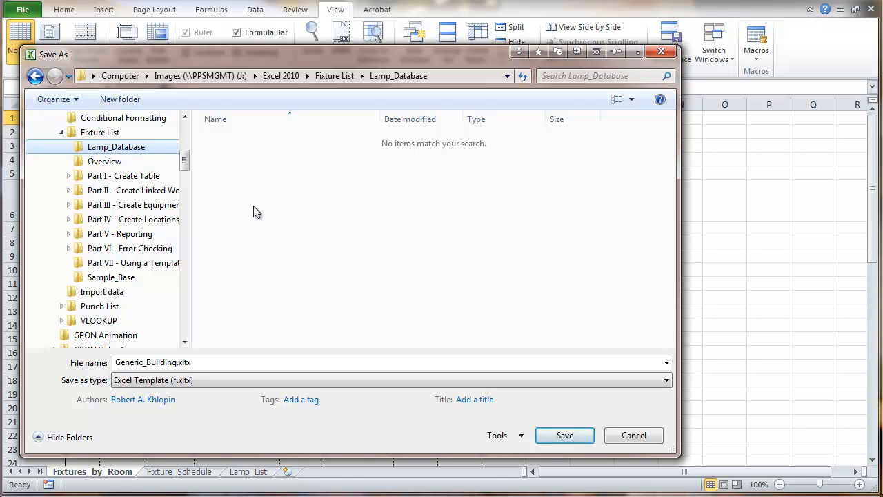
pyautogui.moveTo(253, 293)
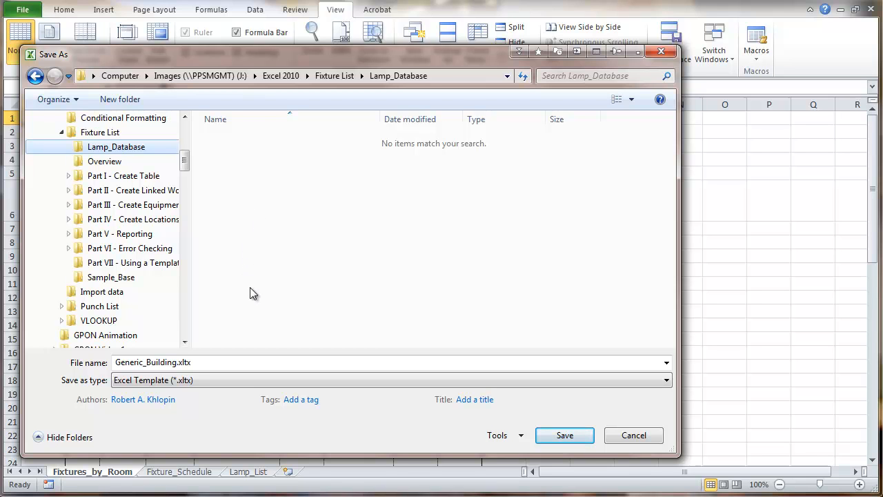
pyautogui.moveTo(250, 304)
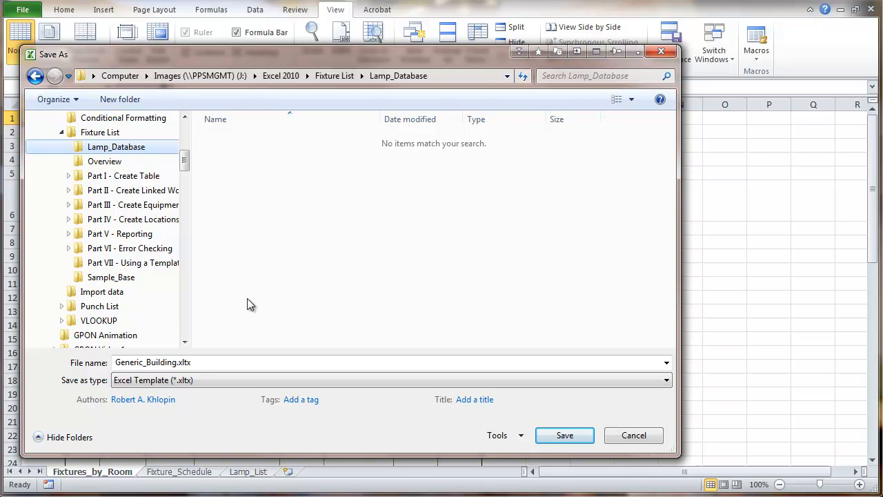
pyautogui.moveTo(269, 345)
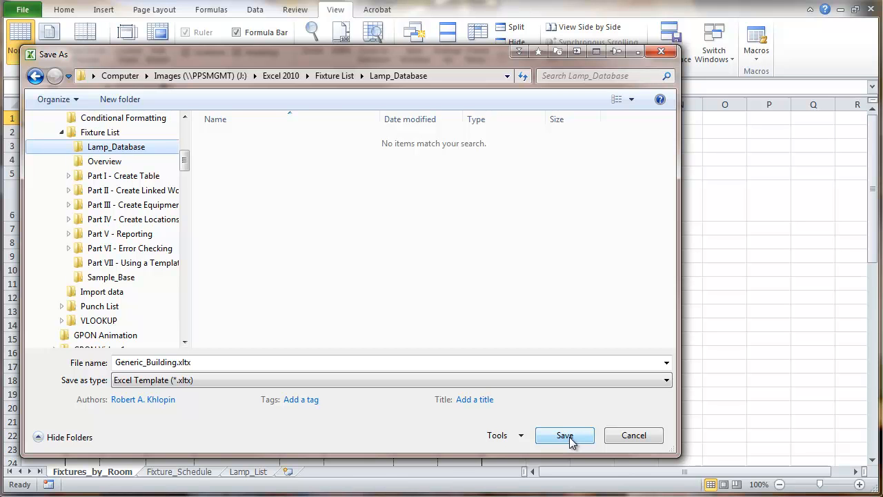
# Save the Generic_Building template, then save the blank Lamp_List.xlsx workbook
pyautogui.click(563, 434)
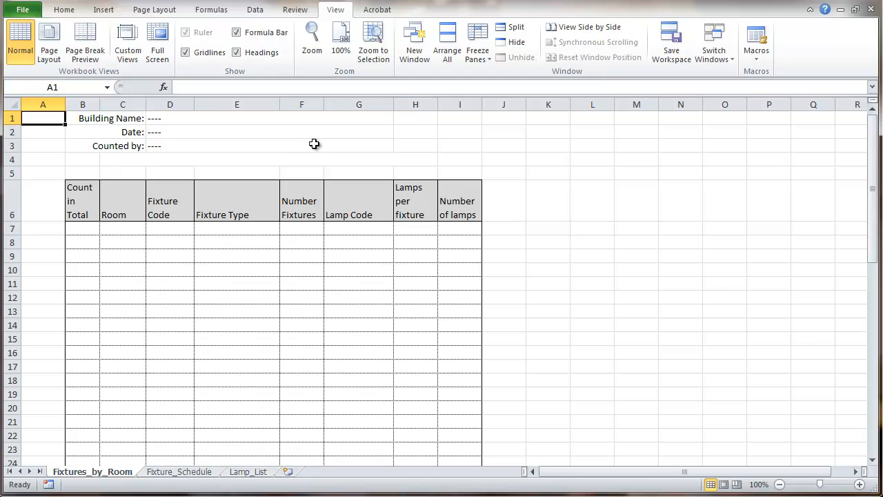
pyautogui.click(714, 41)
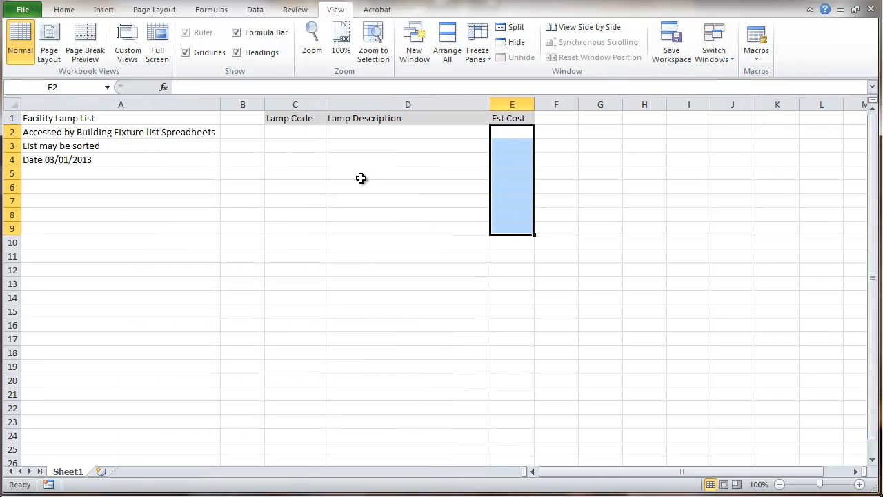
pyautogui.click(295, 132)
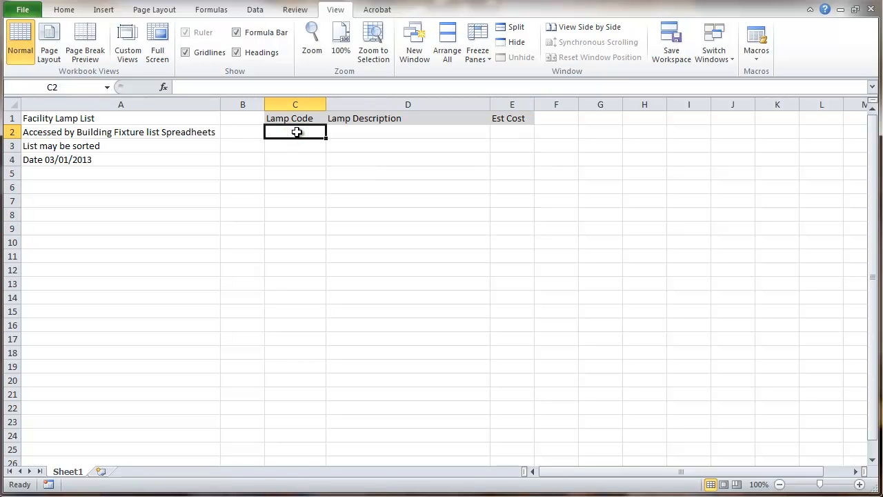
pyautogui.moveTo(299, 174)
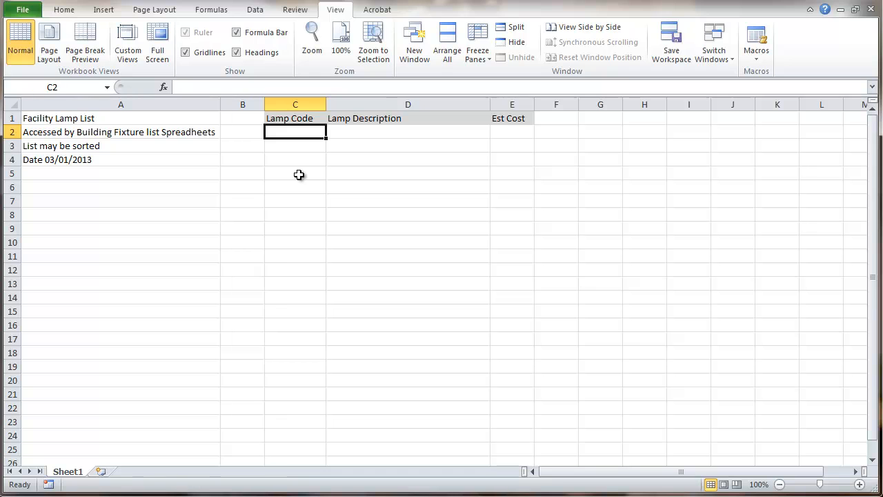
pyautogui.moveTo(282, 180)
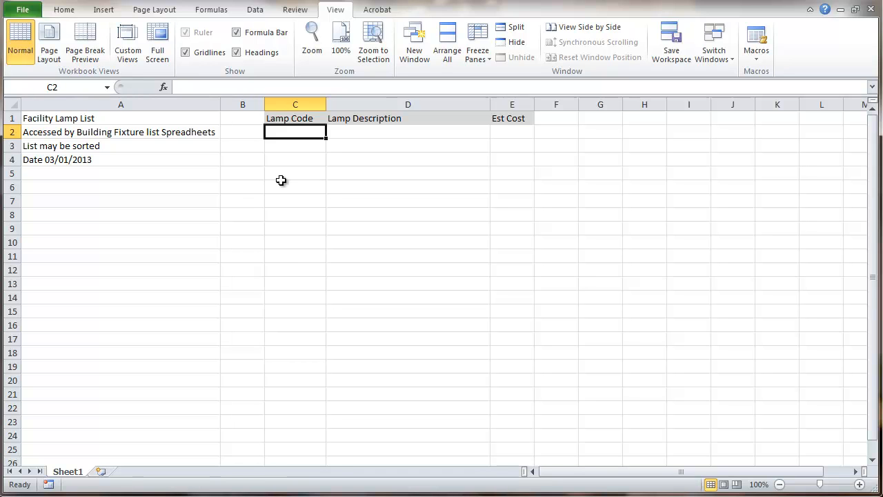
pyautogui.moveTo(180, 156)
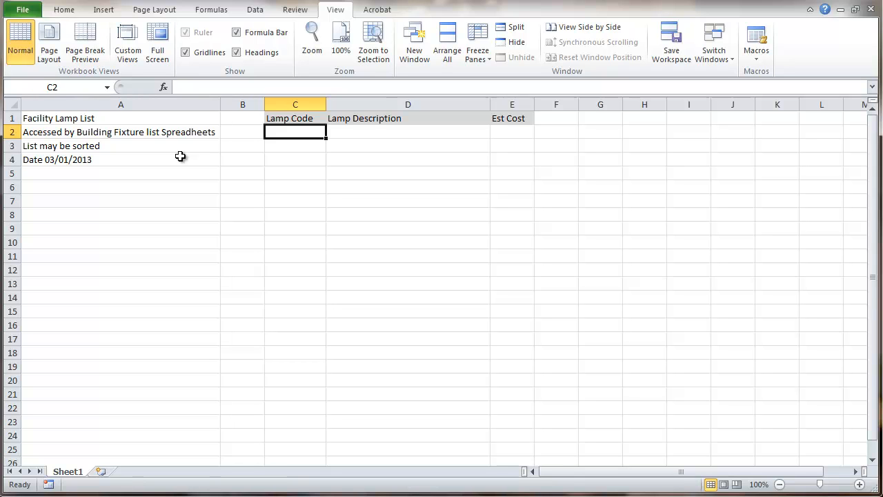
pyautogui.moveTo(178, 179)
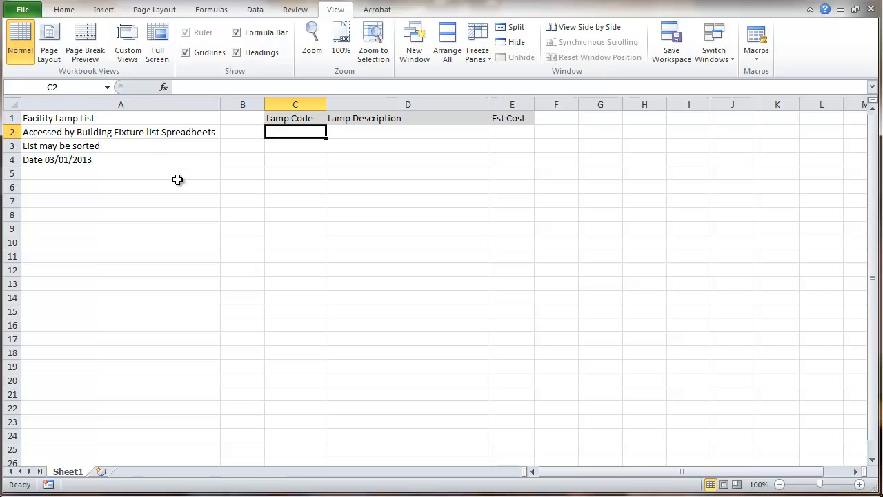
pyautogui.click(22, 9)
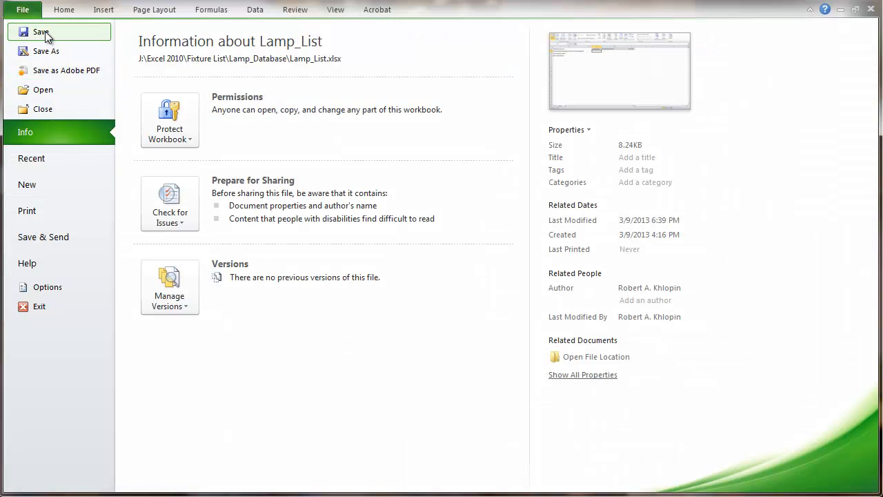
pyautogui.click(40, 32)
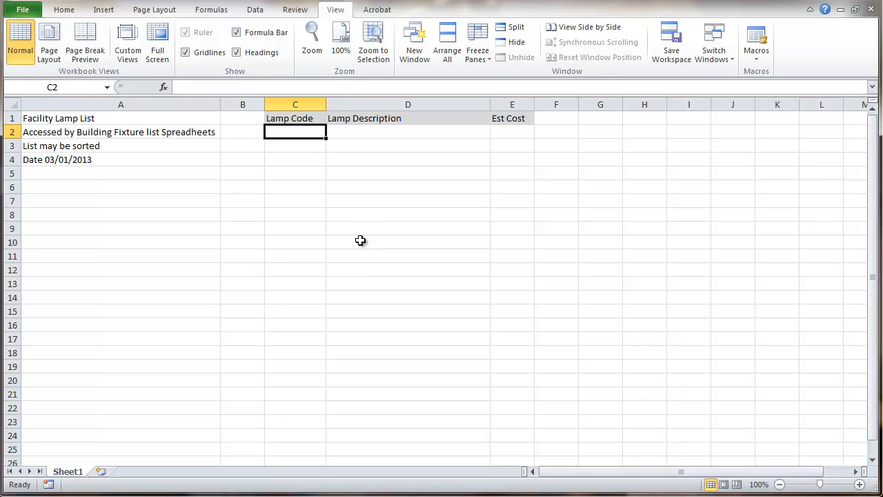
pyautogui.moveTo(356, 274)
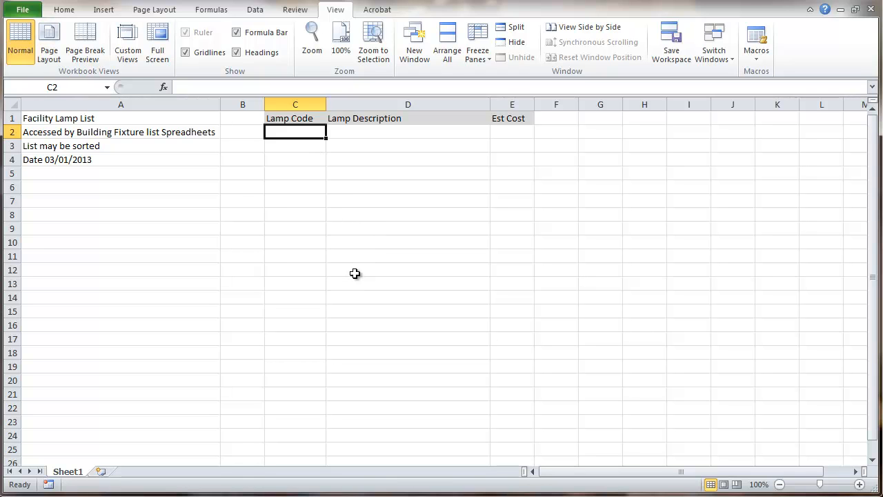
# Bring Generic_Building.xltx forward and check the Lamp_Database folder contents in the Open dialog
pyautogui.click(714, 42)
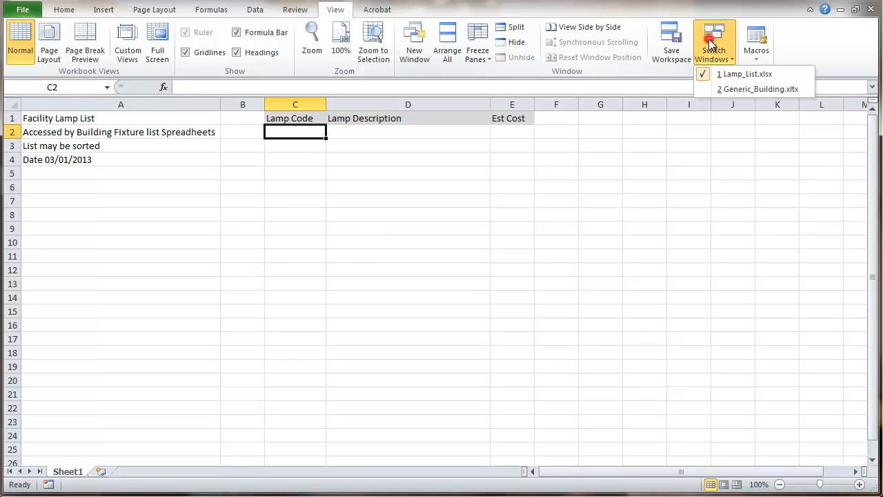
pyautogui.click(761, 88)
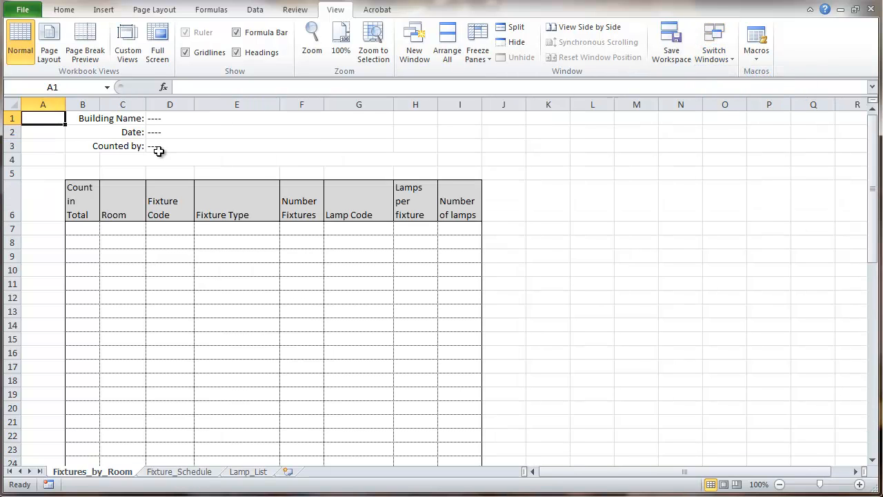
pyautogui.click(22, 9)
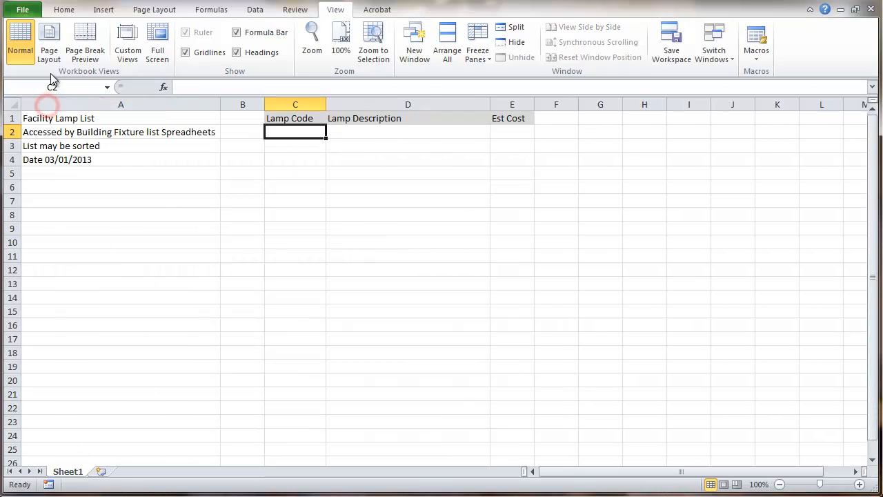
pyautogui.click(22, 9)
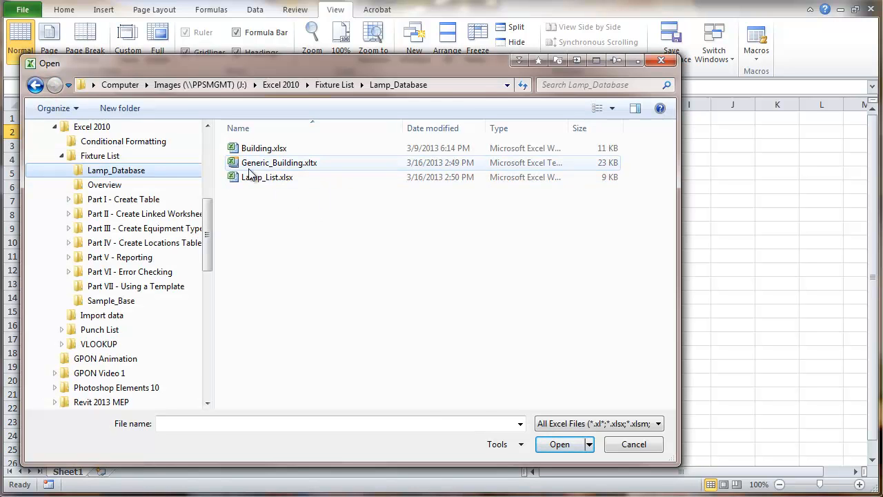
pyautogui.moveTo(251, 169)
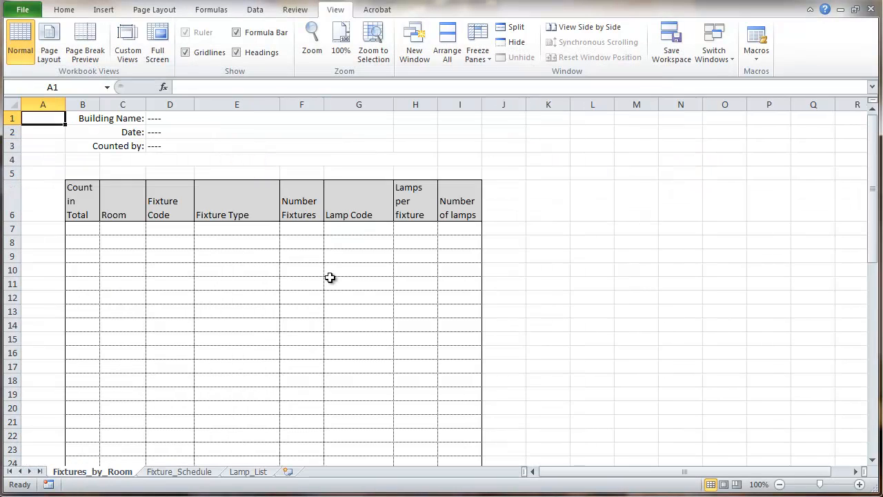
pyautogui.moveTo(296, 381)
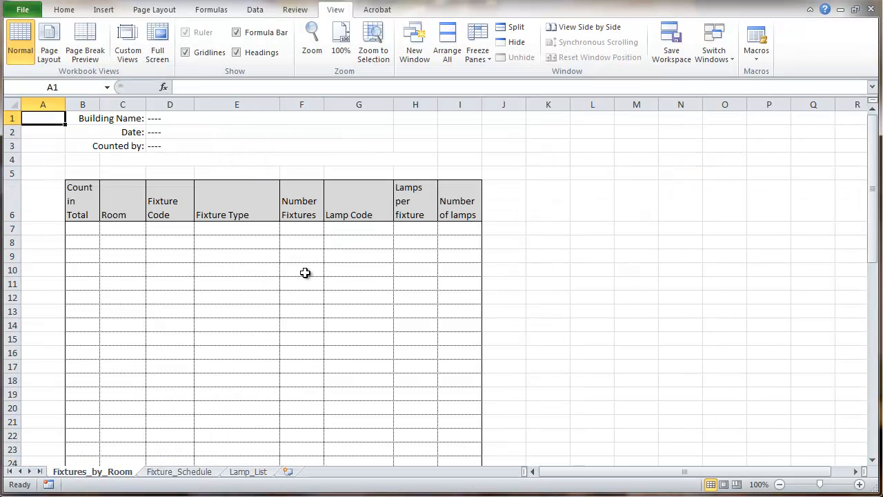
pyautogui.moveTo(320, 278)
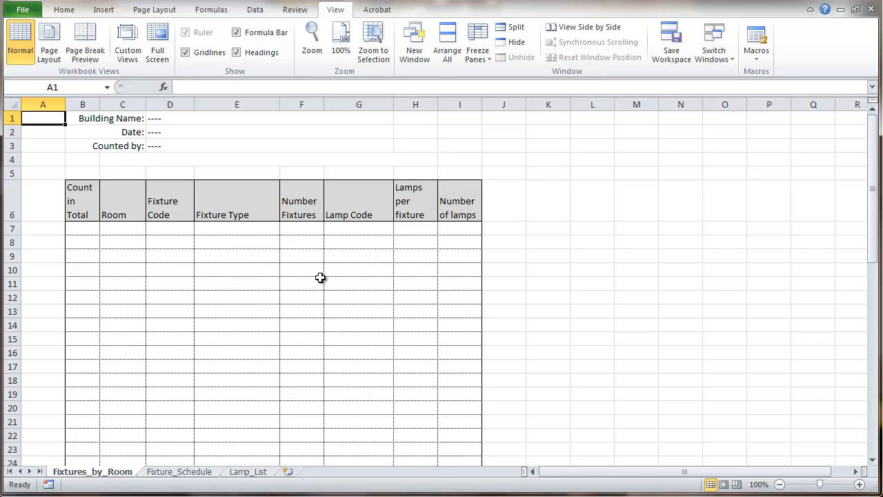
pyautogui.moveTo(557, 140)
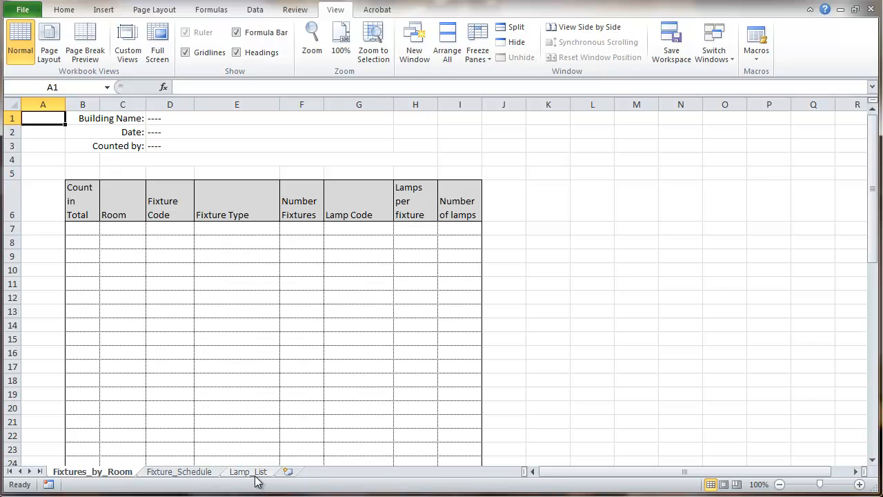
# Inspect the template's Lamp_List sheet of zero placeholders, then reopen Lamp_List.xlsx from Lamp_Database
pyautogui.click(248, 471)
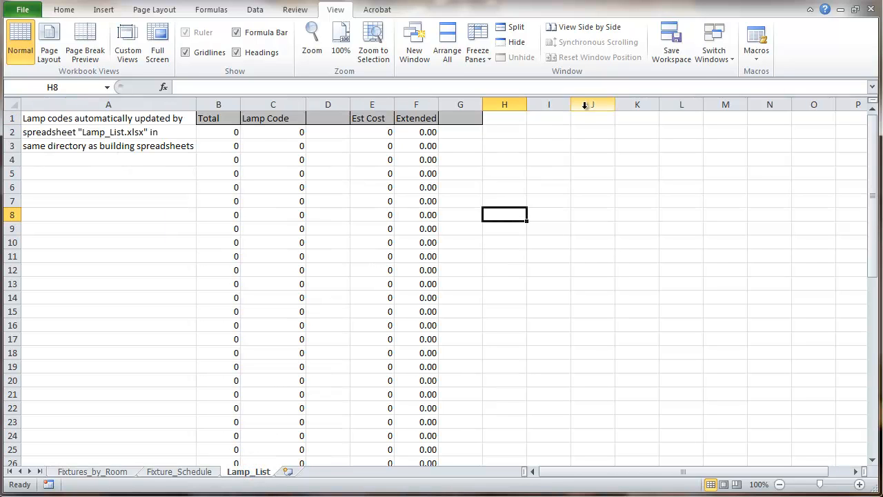
pyautogui.click(714, 40)
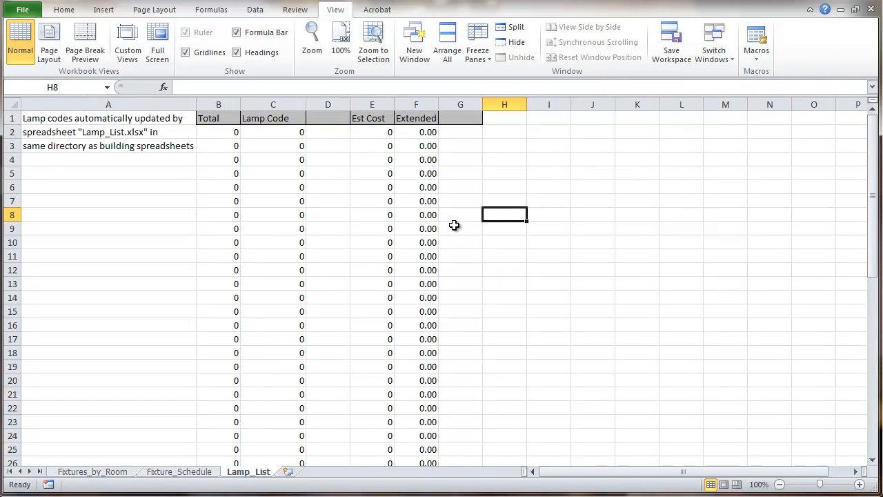
pyautogui.moveTo(317, 218)
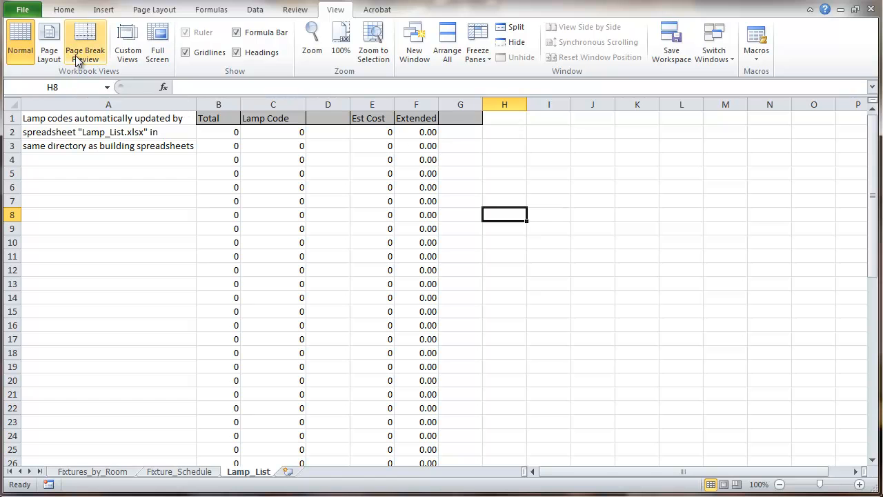
pyautogui.click(23, 9)
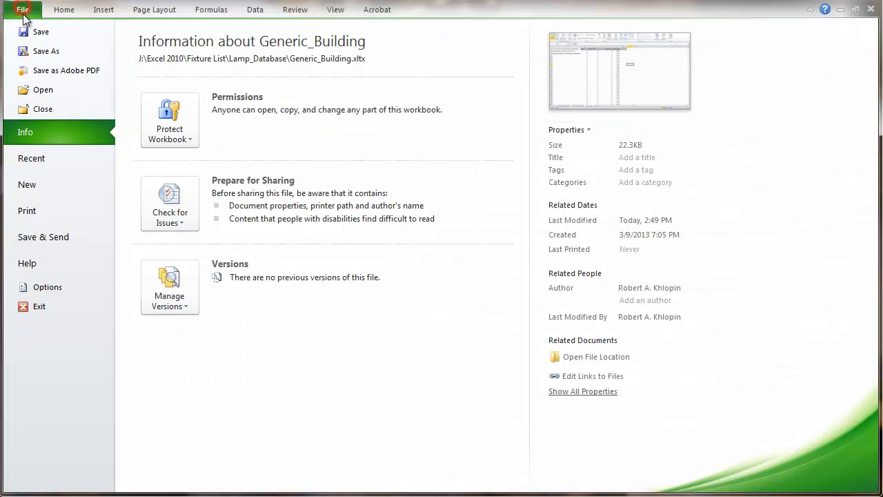
pyautogui.click(42, 90)
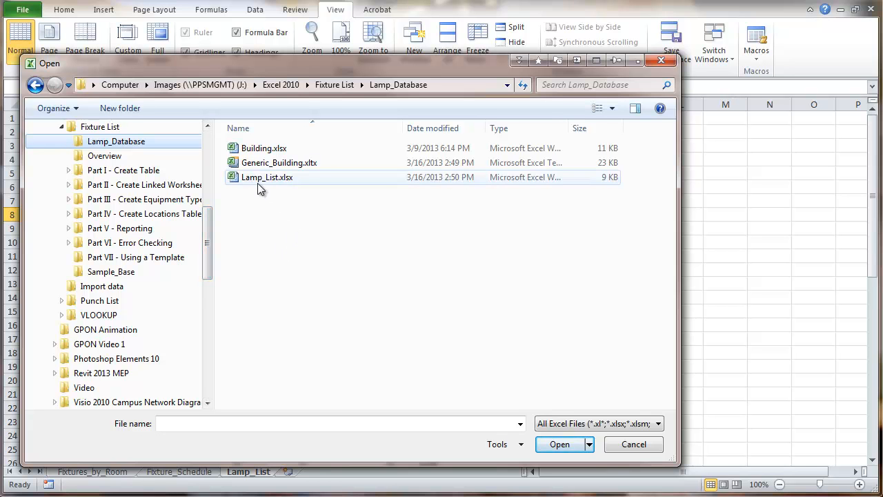
pyautogui.doubleClick(266, 177)
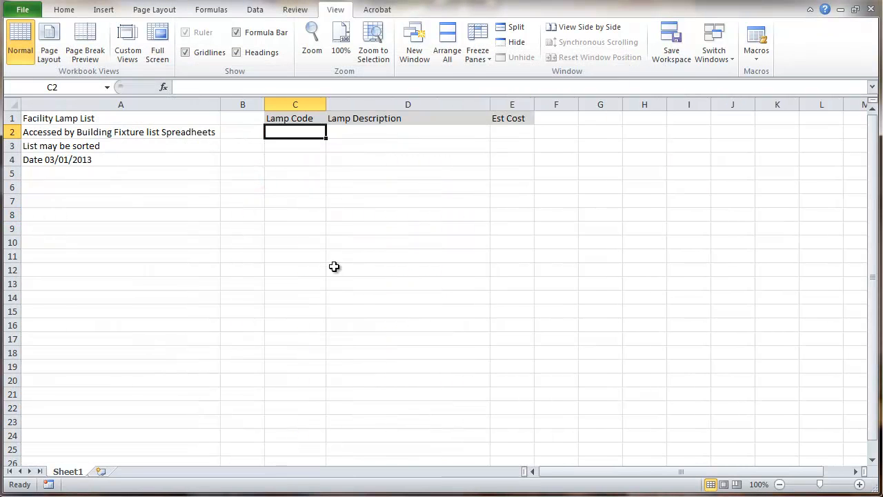
pyautogui.moveTo(170, 351)
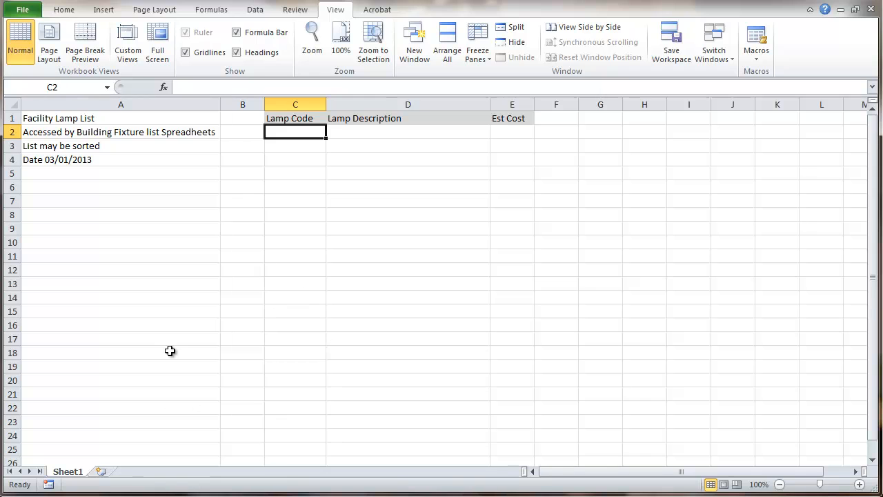
pyautogui.moveTo(281, 210)
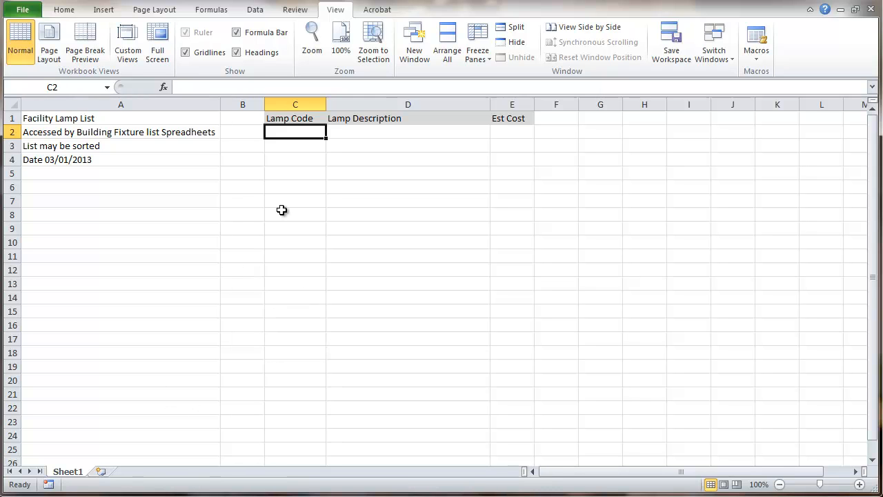
# Enter lamp code 100A25, description Incandescent and cost .63 in row 2 (C2–E2)
pyautogui.write('100A25')
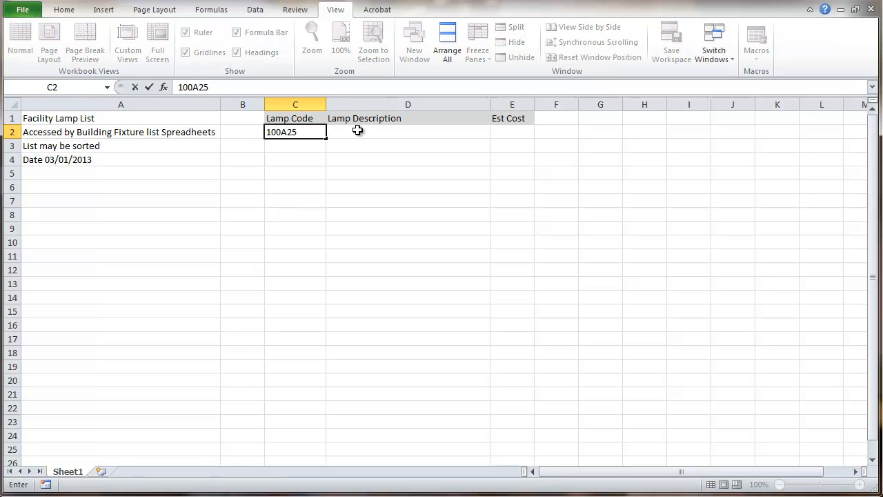
pyautogui.write('Incandescent')
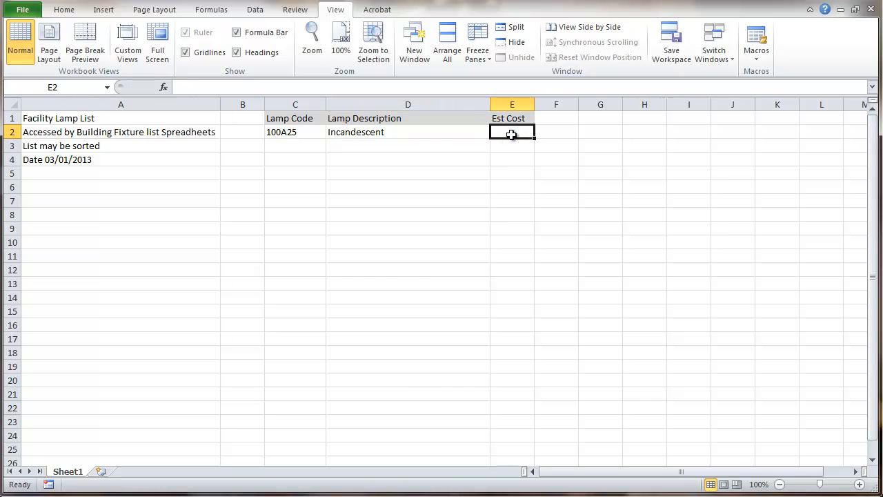
pyautogui.write('.63')
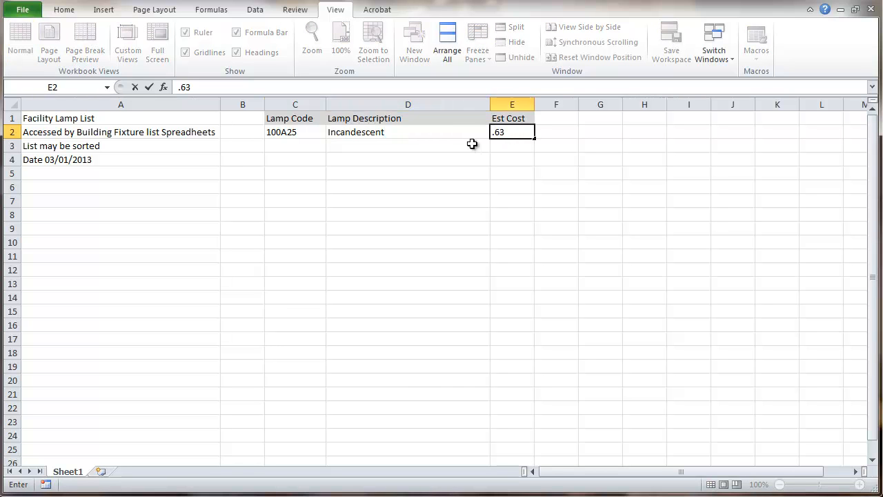
pyautogui.click(295, 145)
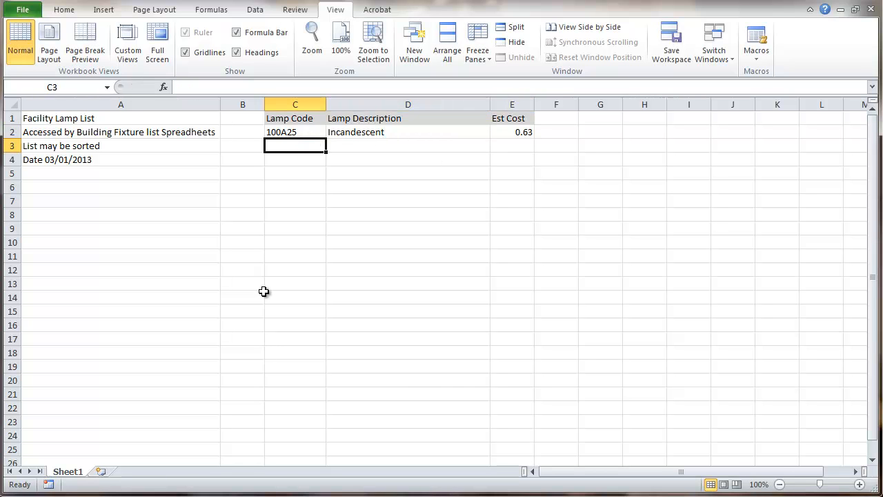
pyautogui.click(713, 43)
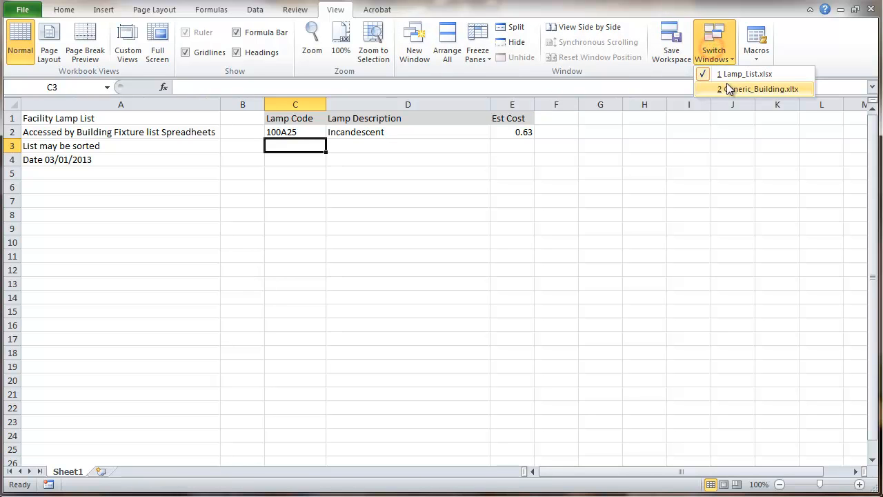
# Switch to Generic_Building.xltx to see 100A25 at 0.63 on its Lamp_List sheet
pyautogui.click(759, 88)
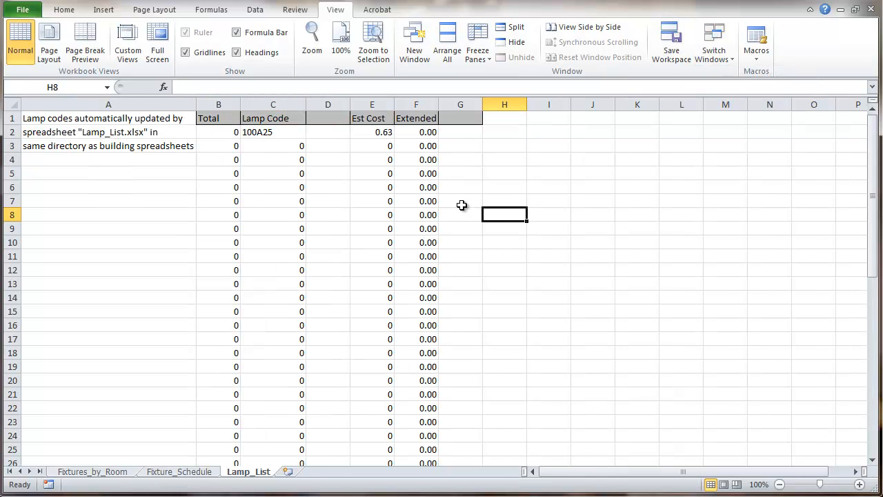
pyautogui.moveTo(365, 145)
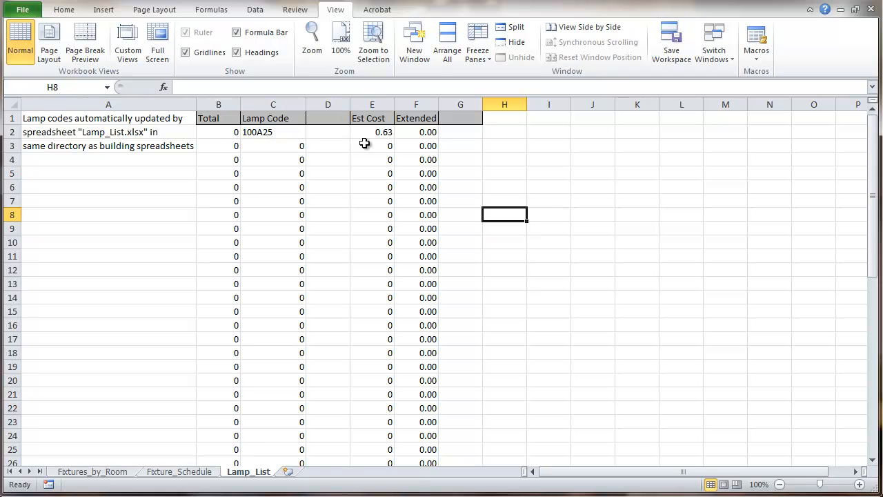
pyautogui.moveTo(343, 179)
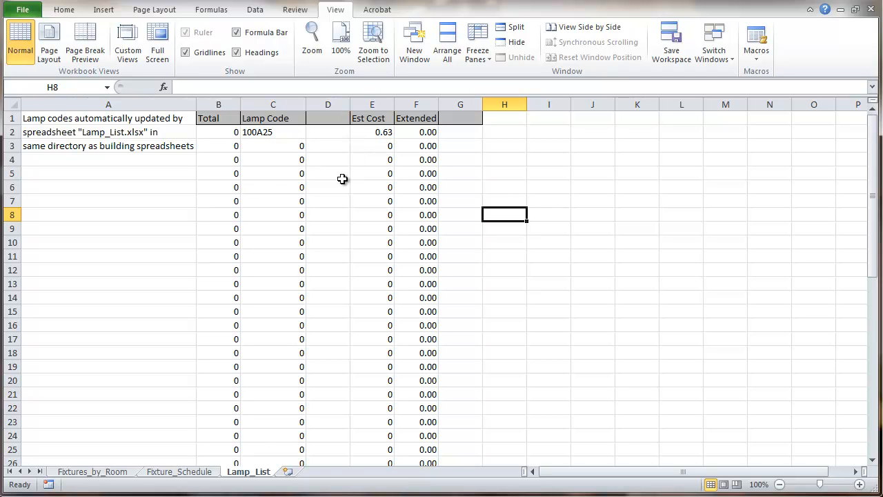
pyautogui.moveTo(276, 176)
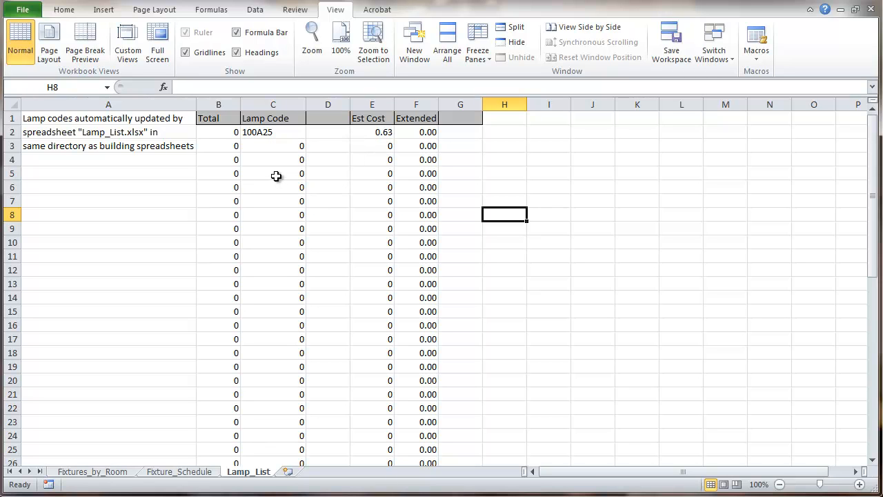
pyautogui.moveTo(233, 295)
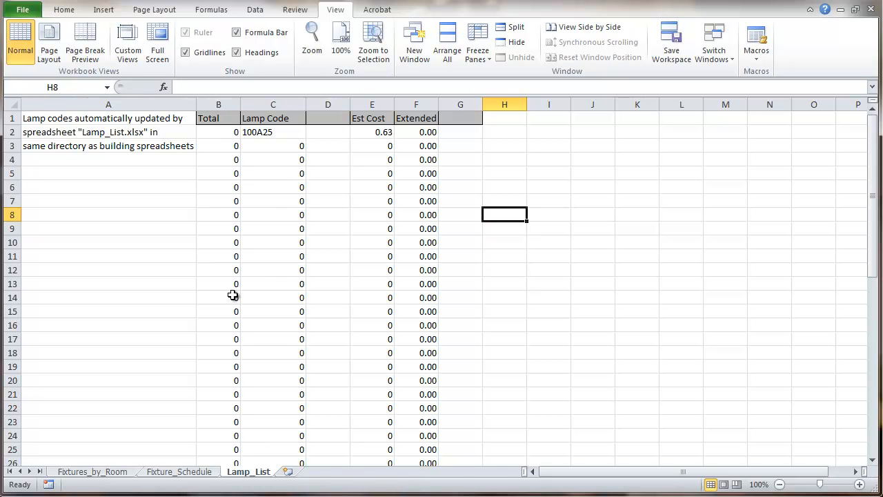
pyautogui.moveTo(154, 404)
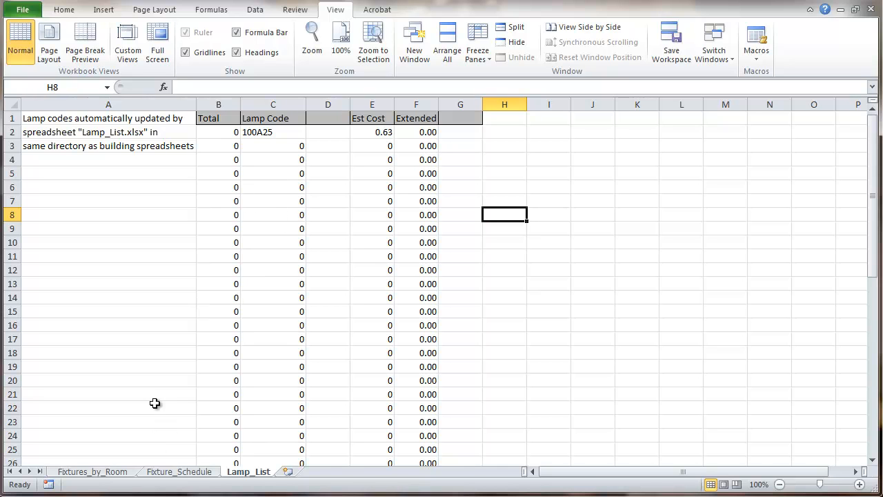